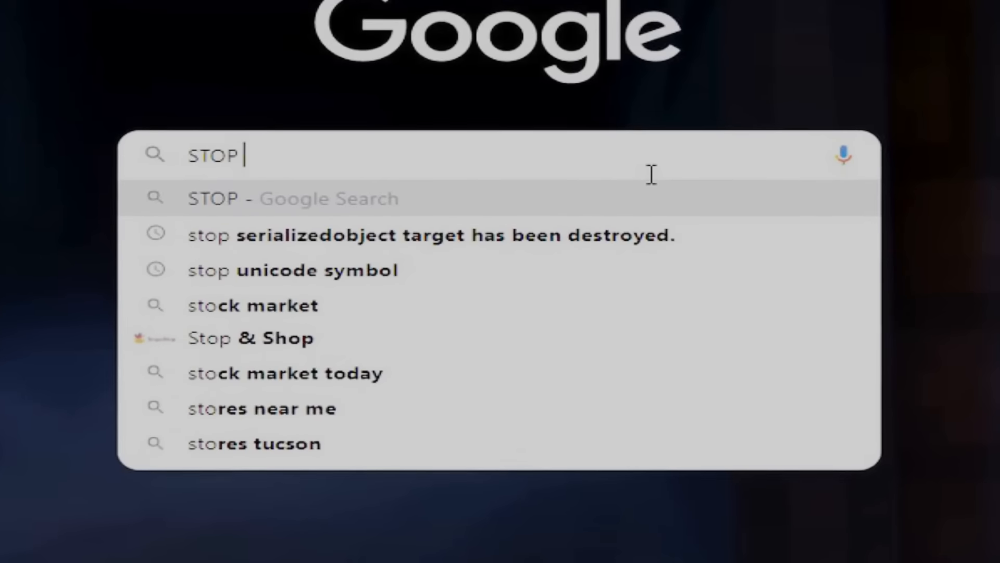
Enter the query 'LYING TO ME GOOGLEE >' in the Google search box.
text(LYING TO ME GOOGLEE >)
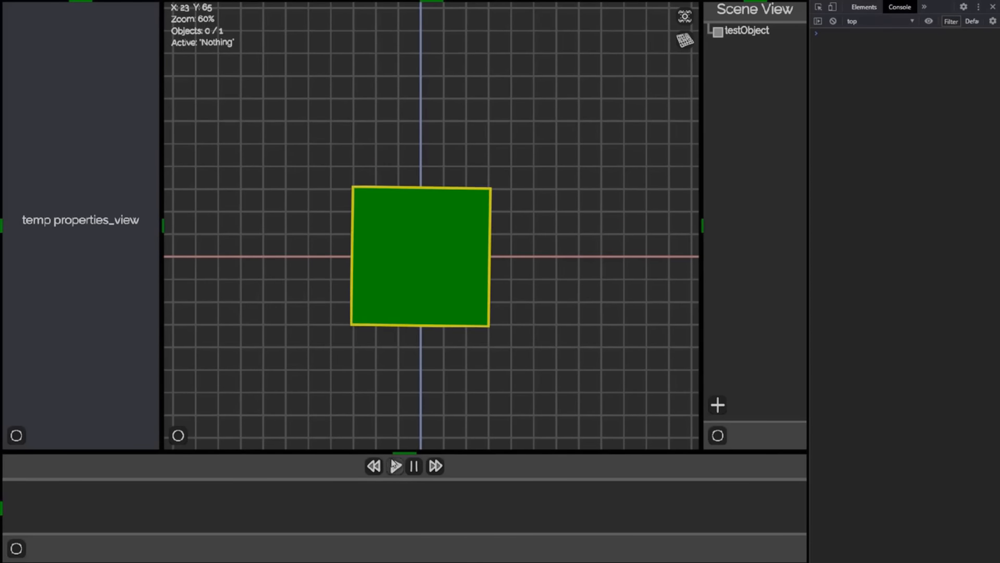
click(394, 466)
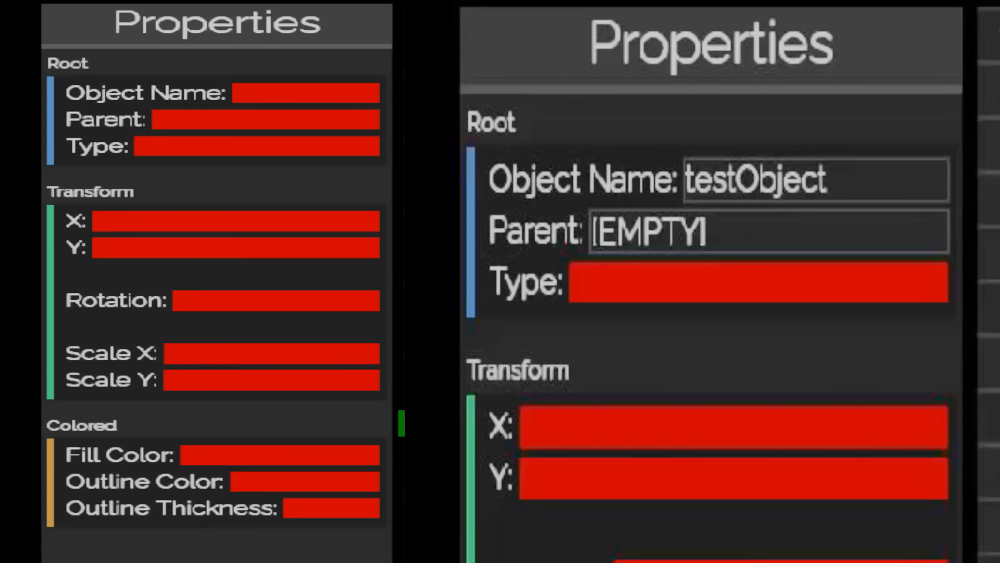
Add a rectangle and set its fill colour in Properties for the rainbow arc.
click(714, 230)
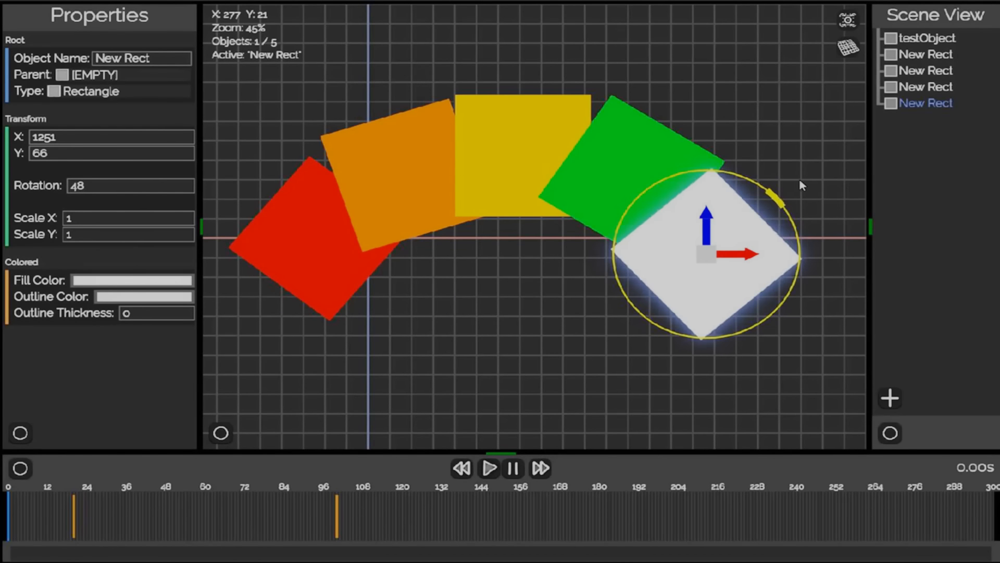
click(132, 279)
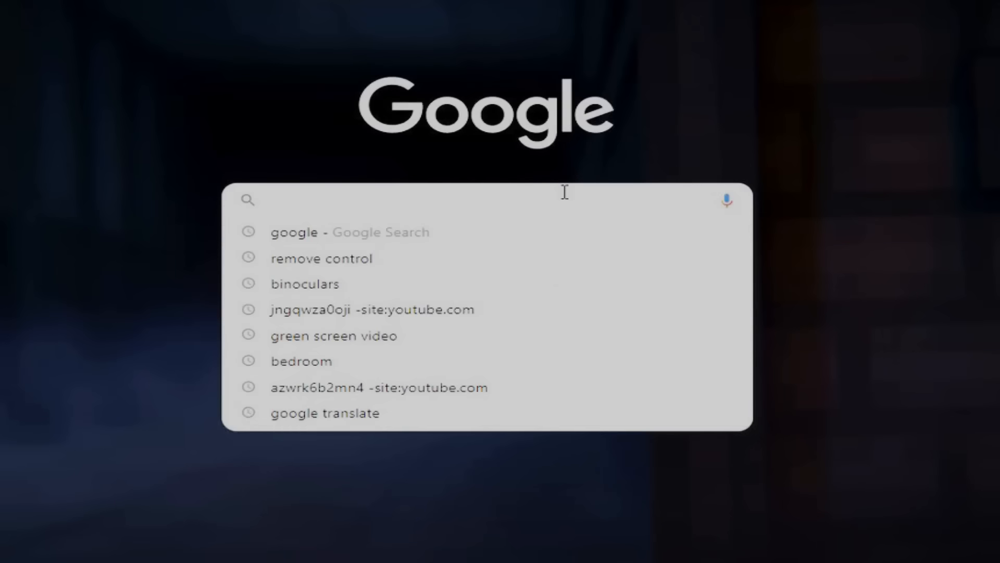
Search 'how do i make website images go brr', then pick a character image from the Image Bank.
text(how do i make website images go brr)
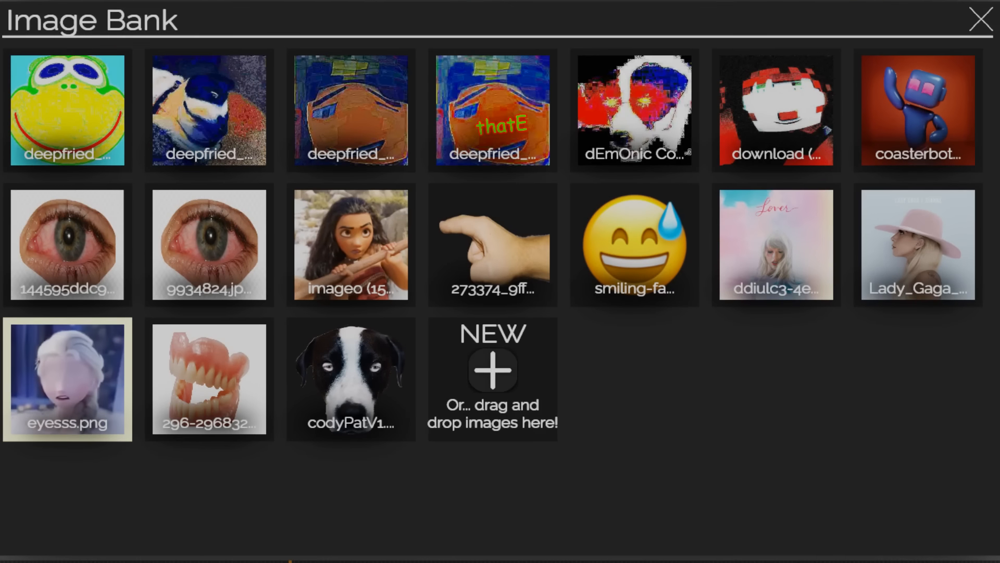
click(981, 19)
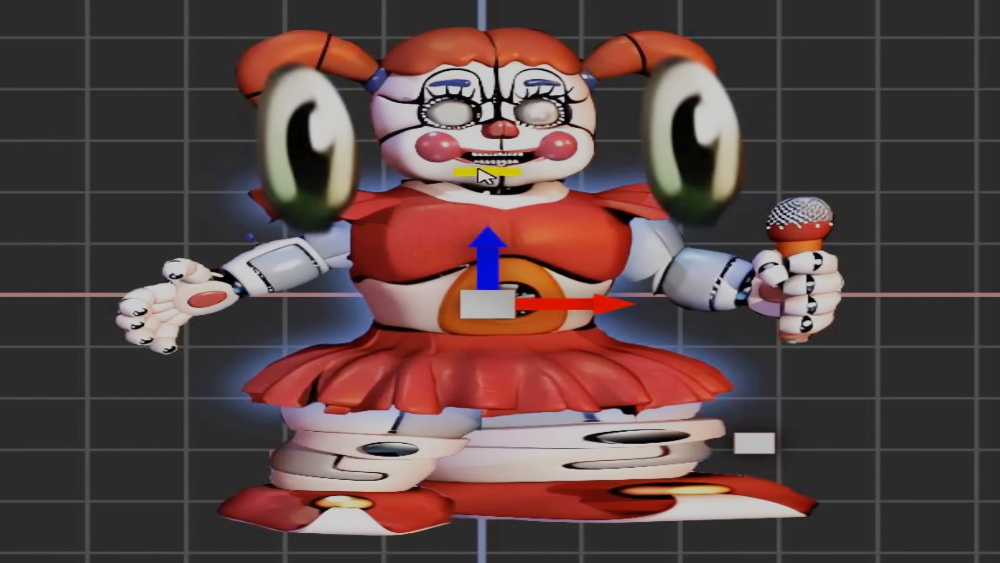
scroll(up, 3)
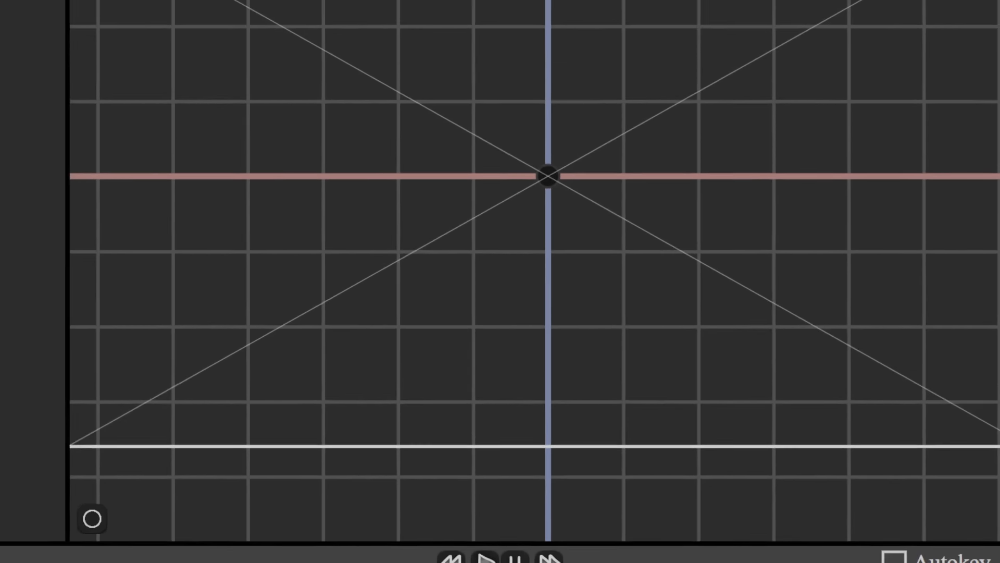
Toggle fullscreen with F11 while the new empty scene is shown.
key(f11)
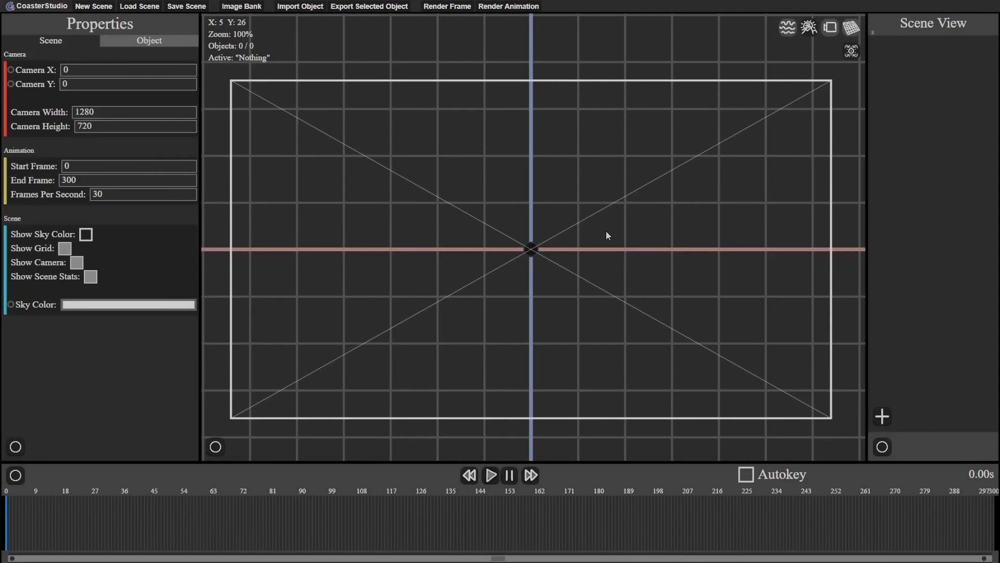
scroll(down, 3)
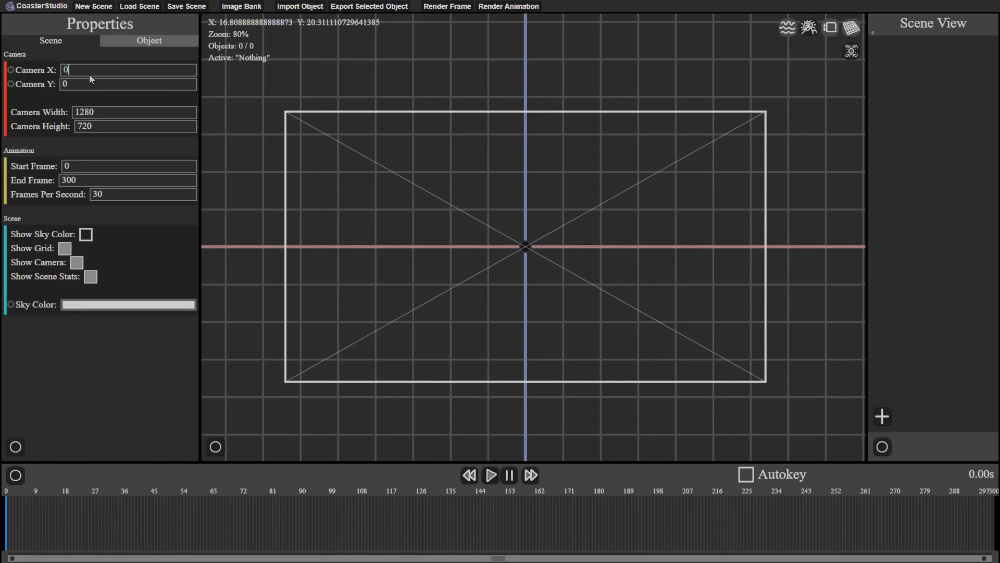
click(127, 304)
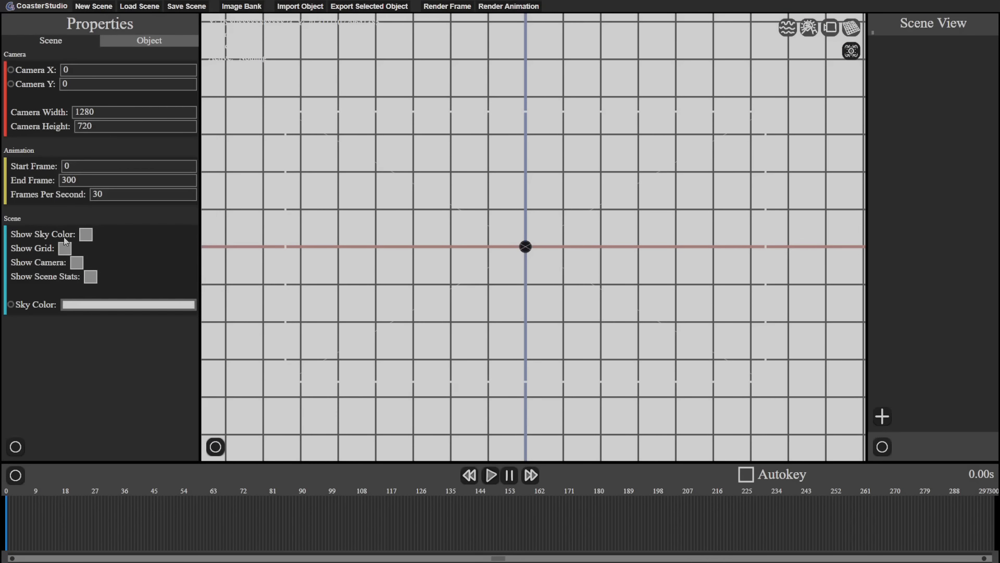
click(77, 262)
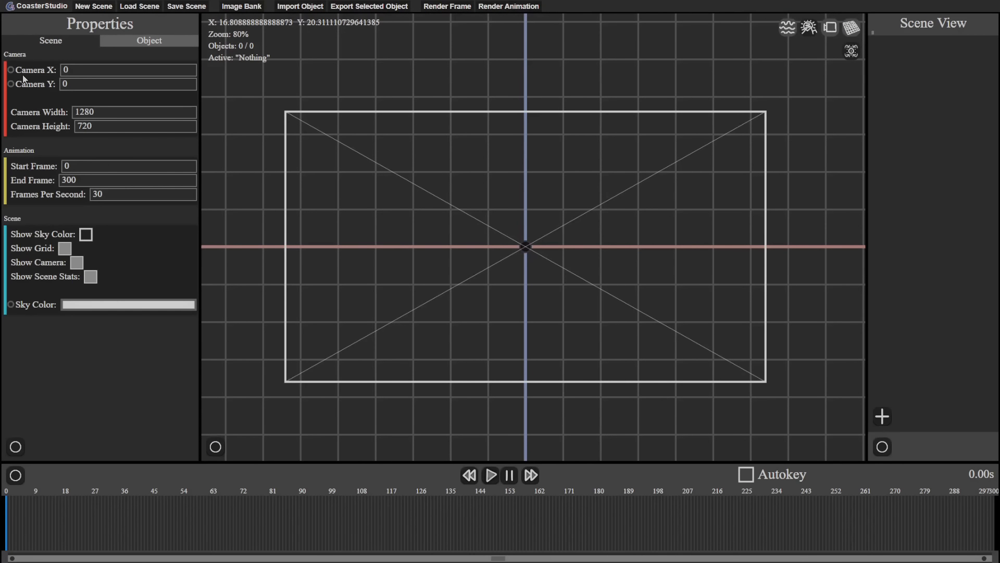
mouse_move(11, 93)
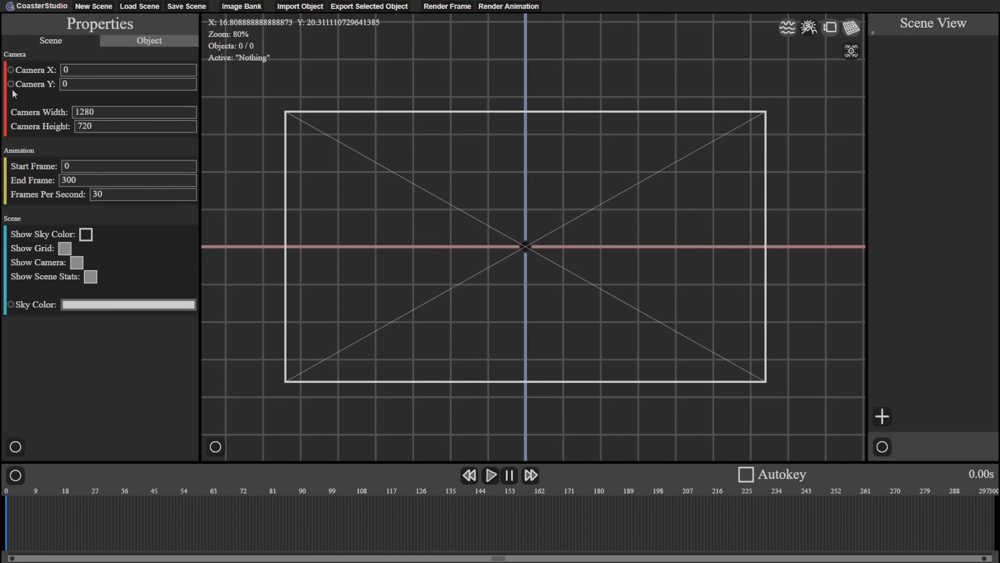
click(10, 69)
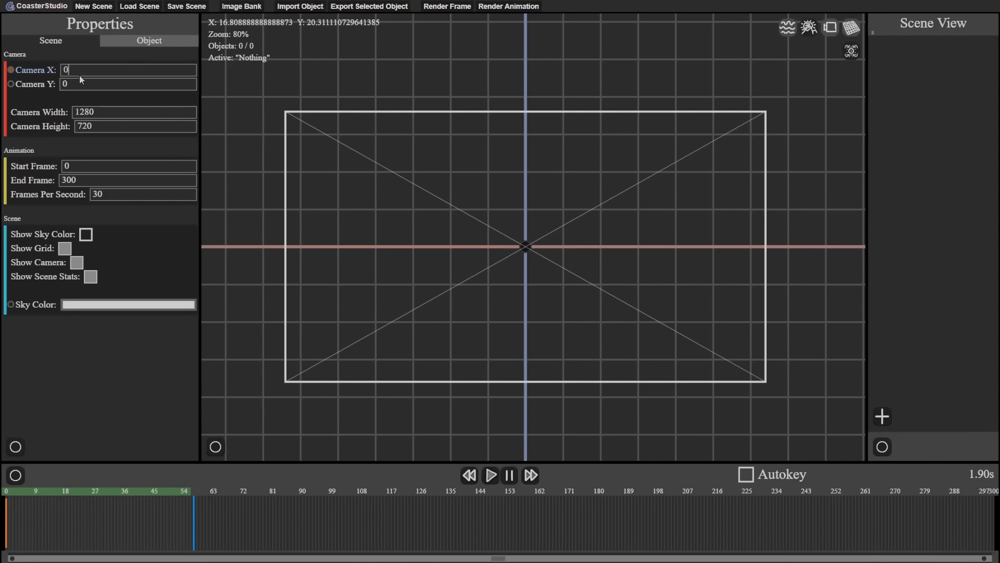
text(250)
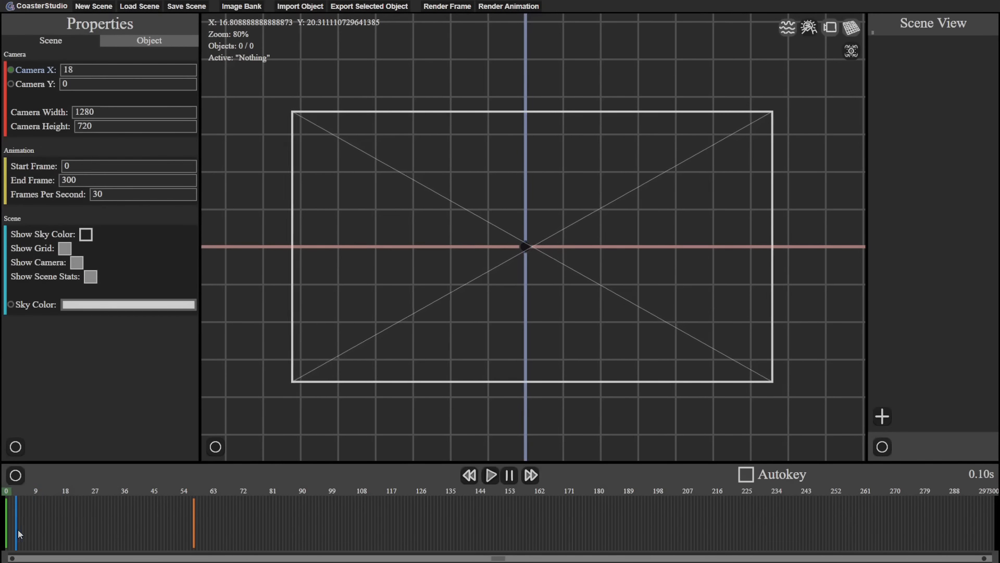
right_click(8, 529)
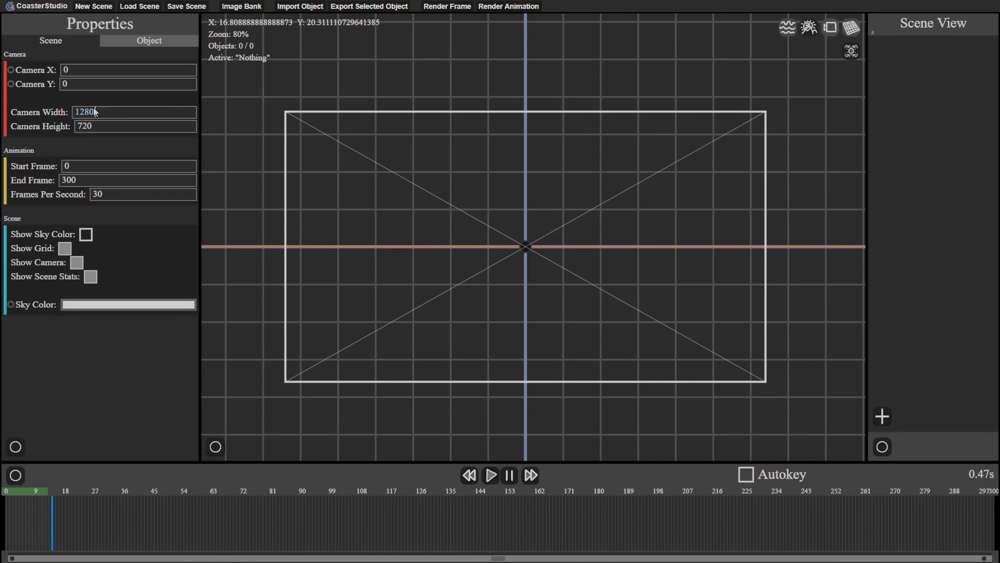
Keyframe Camera X at 1480, then clear the keyframes and set Camera X to 2.
text(1480)
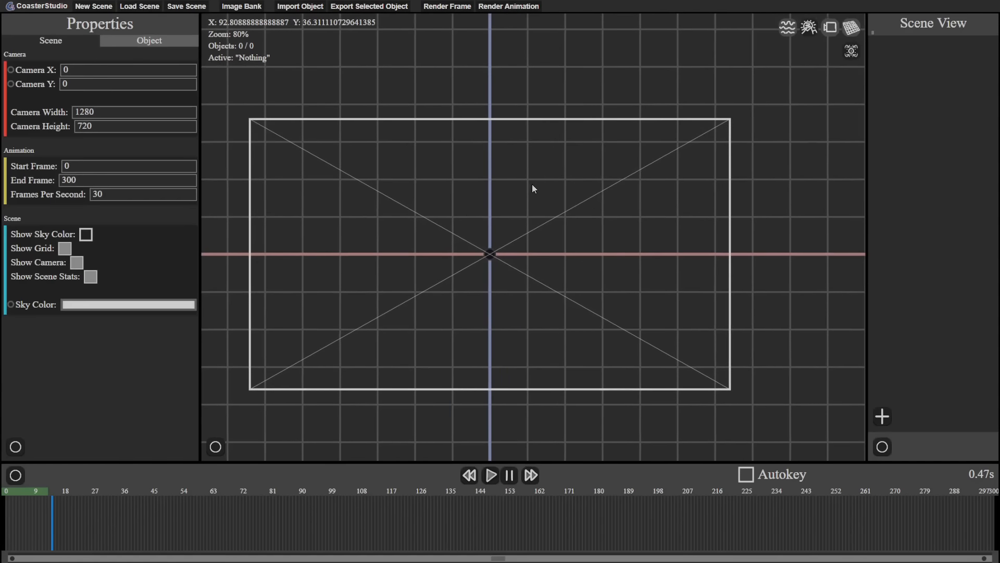
mouse_move(514, 196)
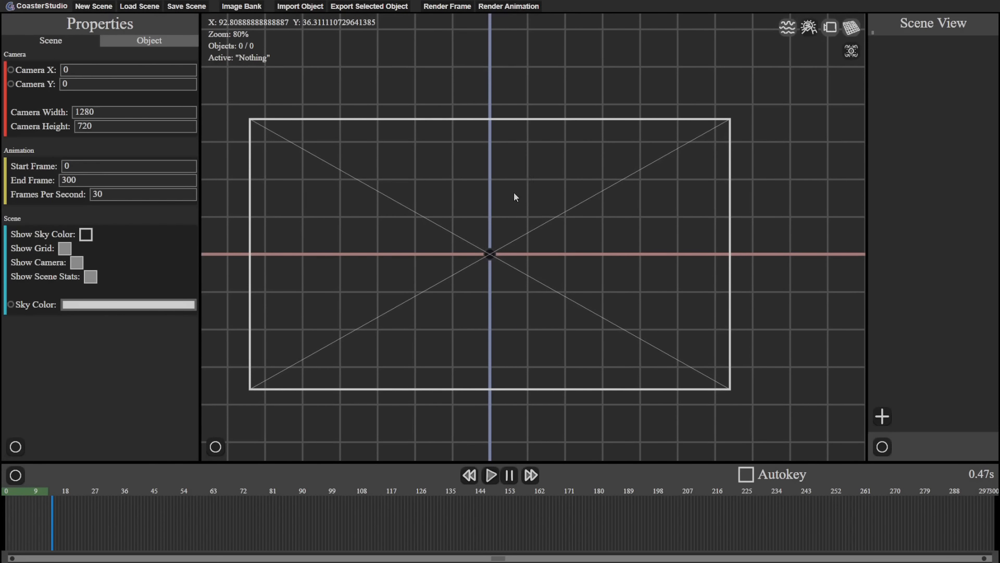
mouse_move(705, 129)
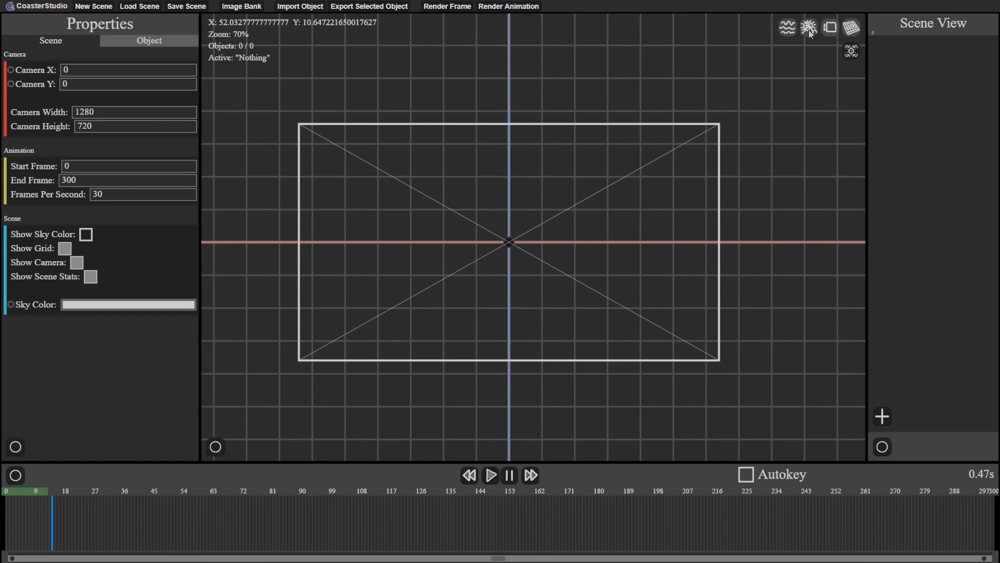
click(829, 28)
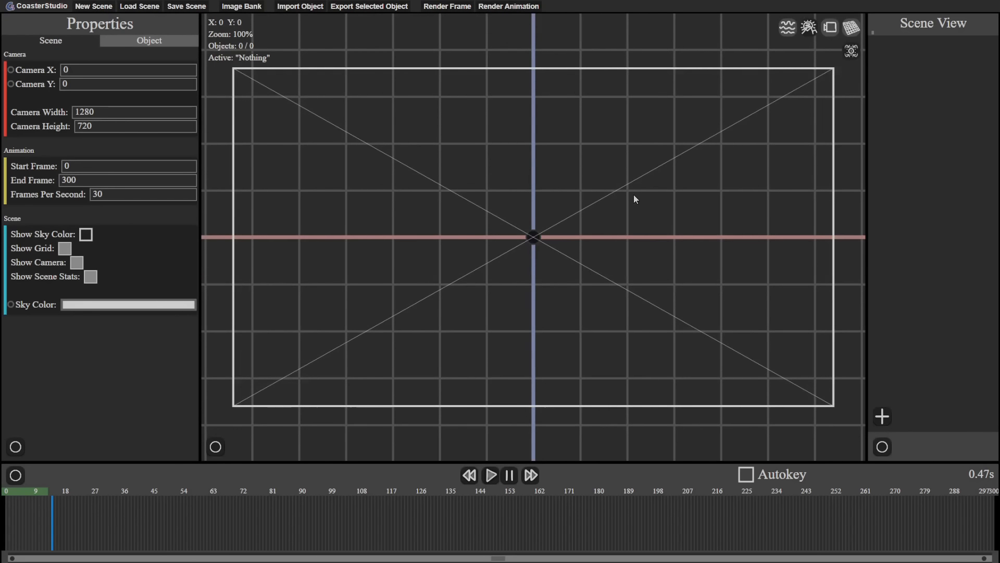
scroll(down, 3)
text(235)
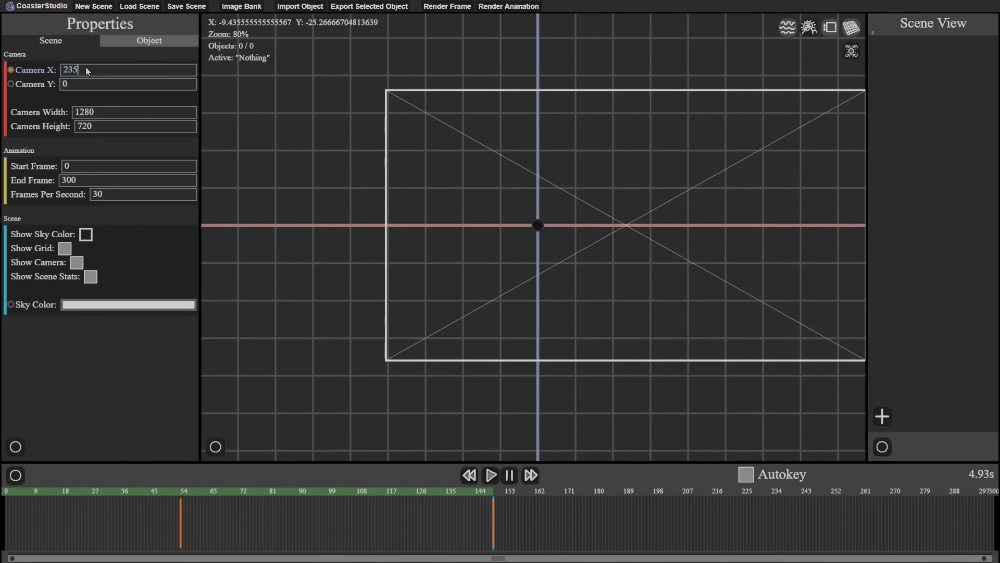
click(366, 490)
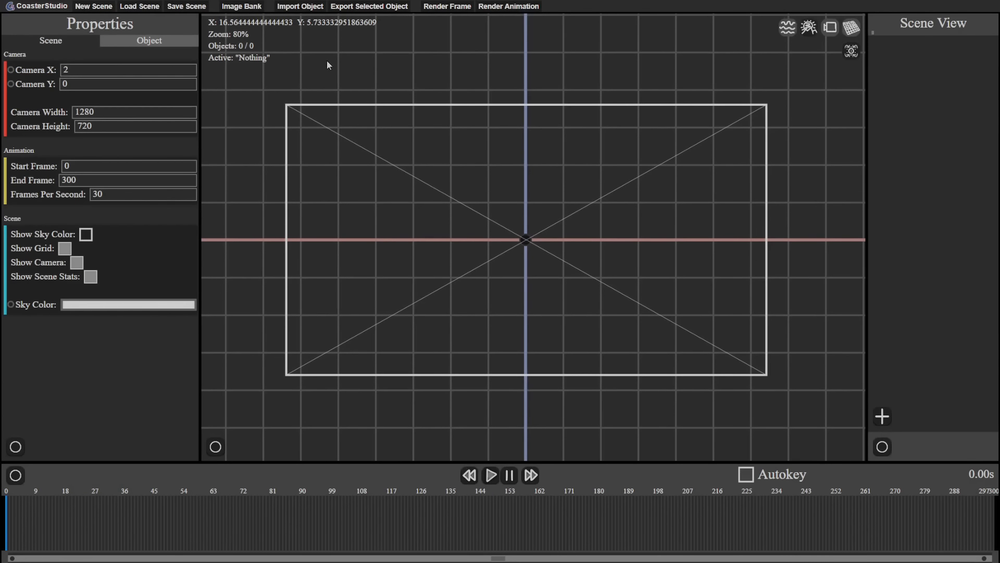
Save the scene as a downloaded scene file via Save Scene.
click(185, 6)
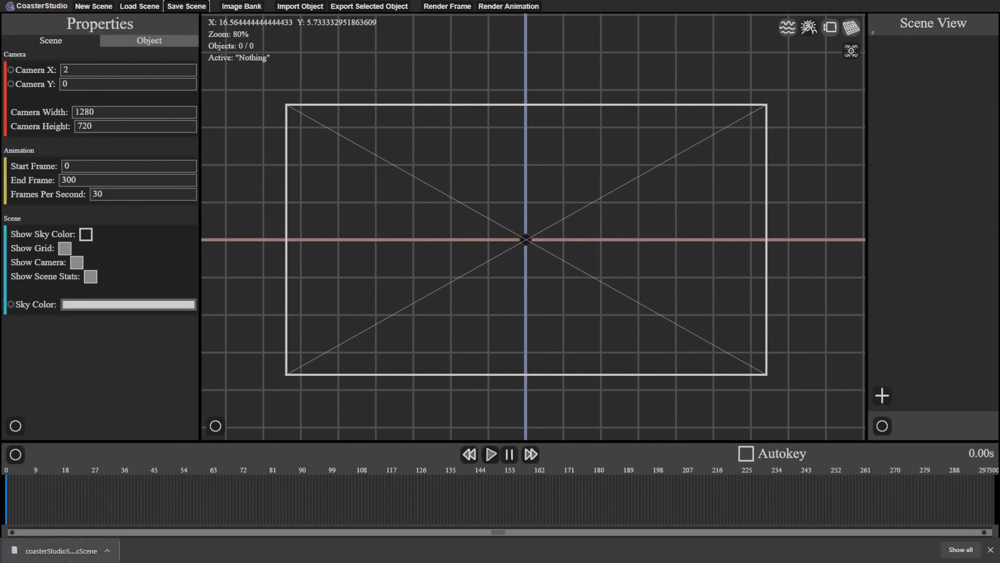
mouse_move(143, 509)
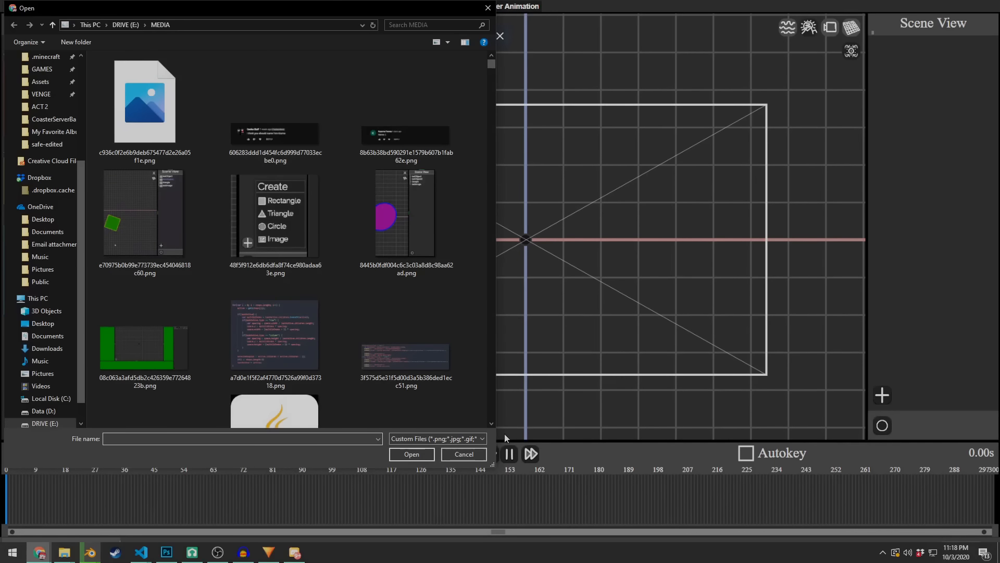
Cancel the image file picker and close the empty Image Bank window.
click(463, 454)
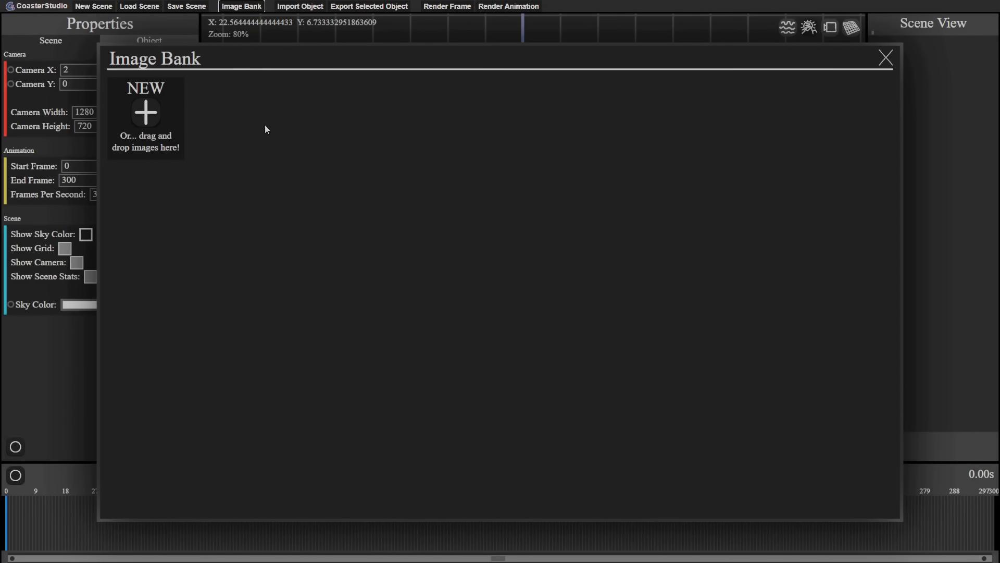
mouse_move(309, 174)
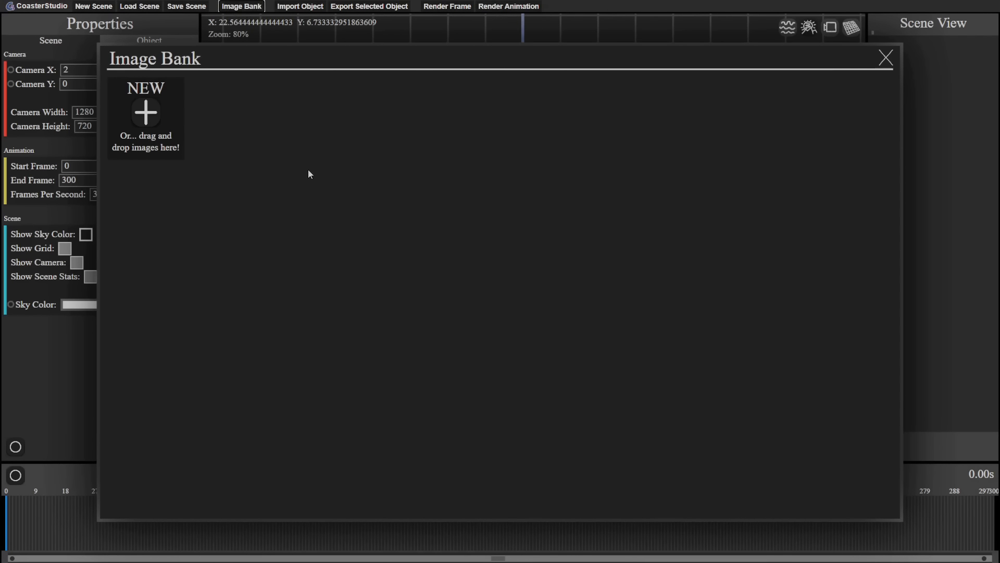
mouse_move(443, 351)
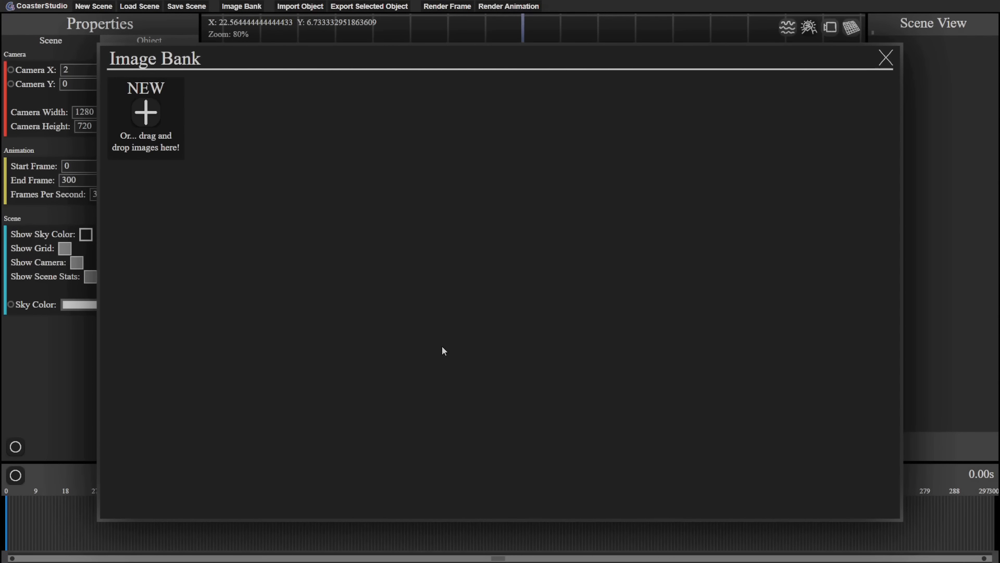
mouse_move(126, 107)
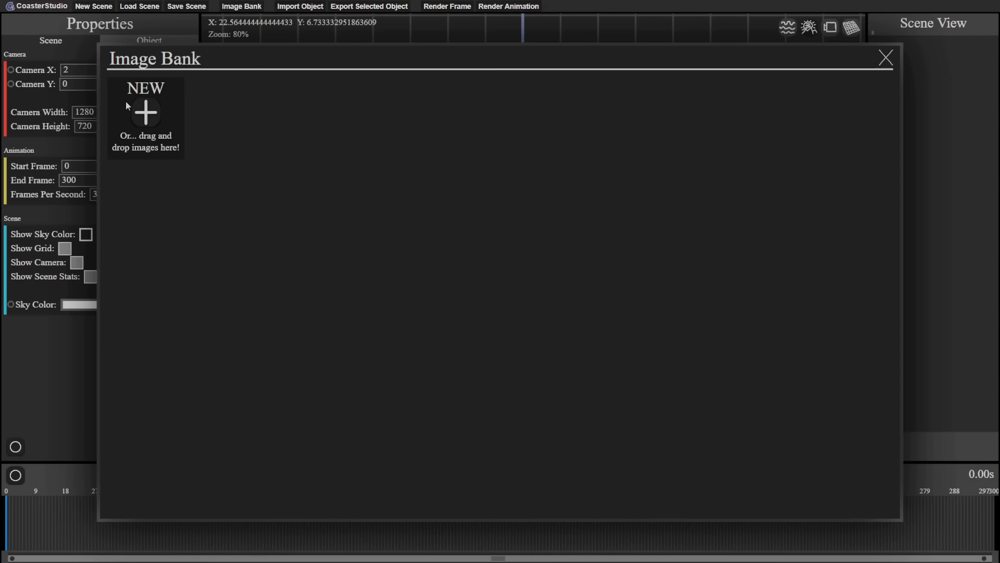
mouse_move(649, 156)
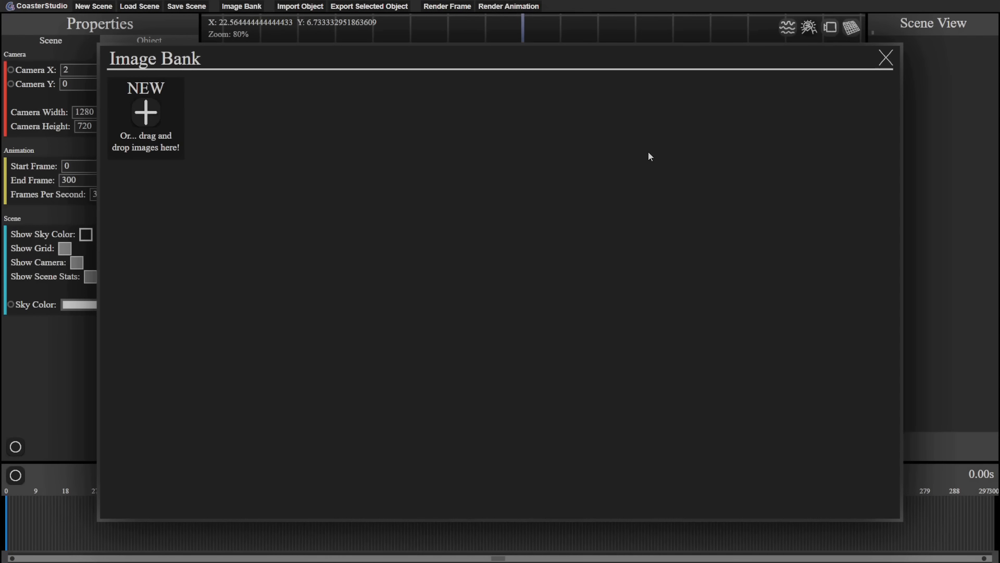
click(885, 58)
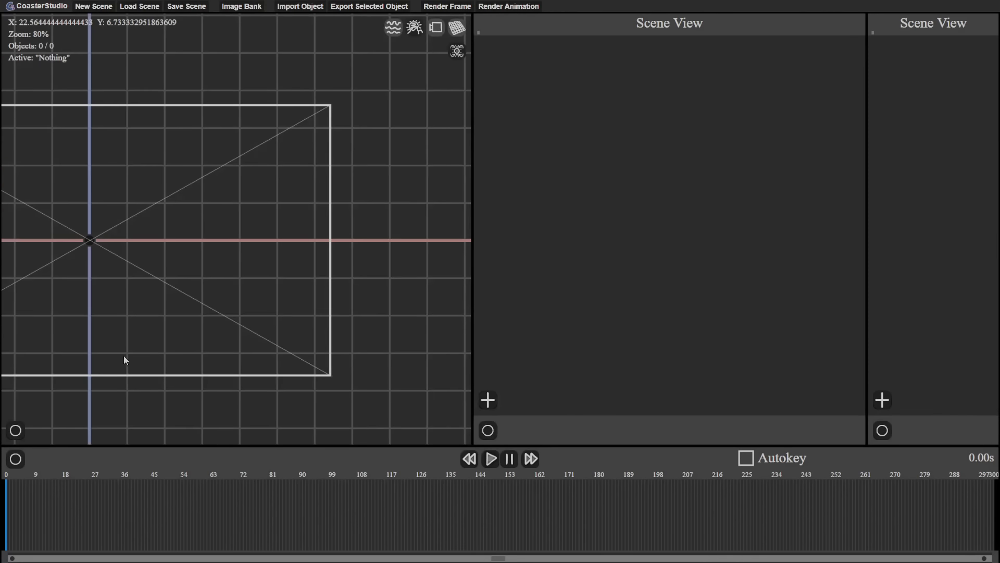
Add a new red circle to the empty scene from the Create list.
scroll(down, 3)
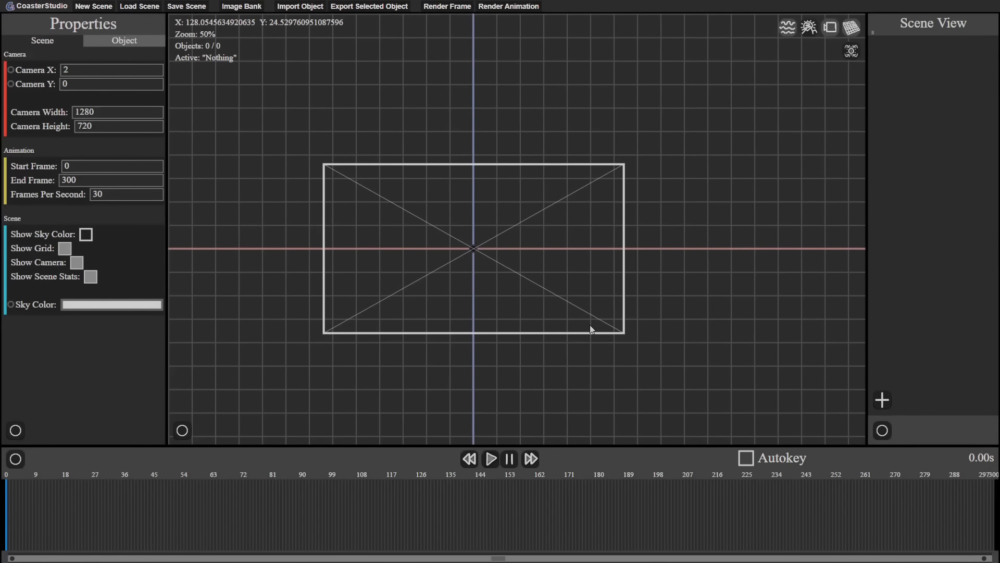
click(882, 400)
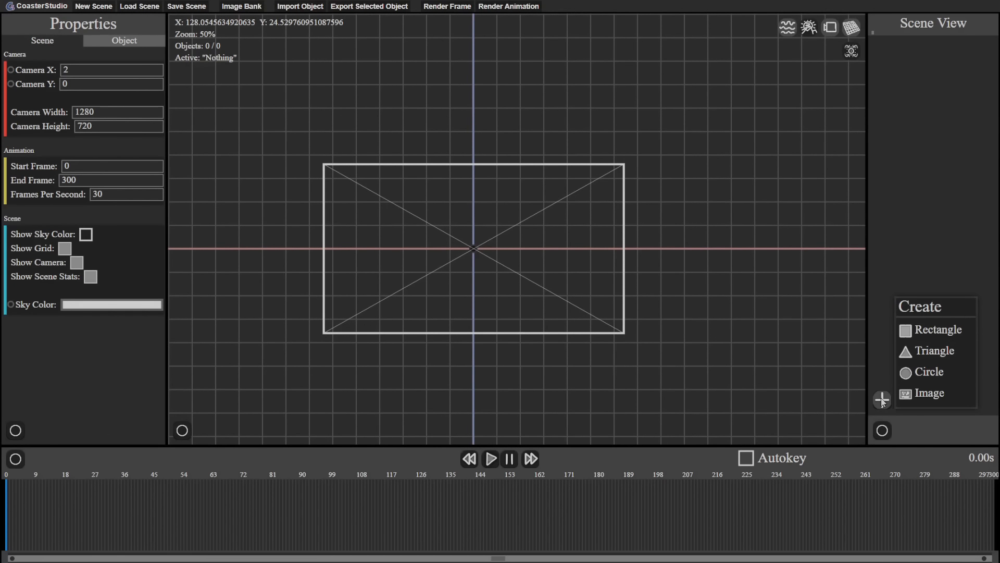
mouse_move(929, 393)
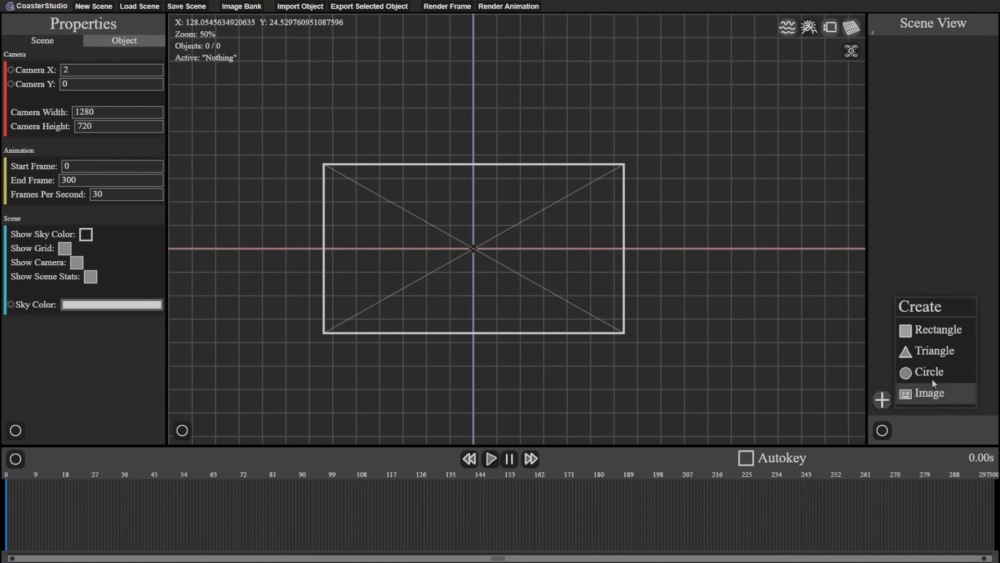
click(932, 372)
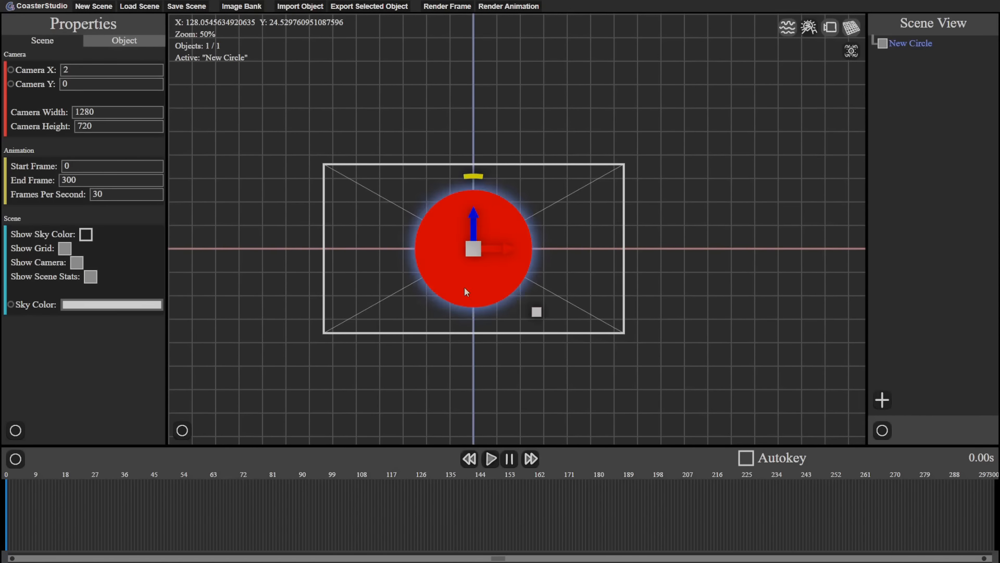
scroll(up, 3)
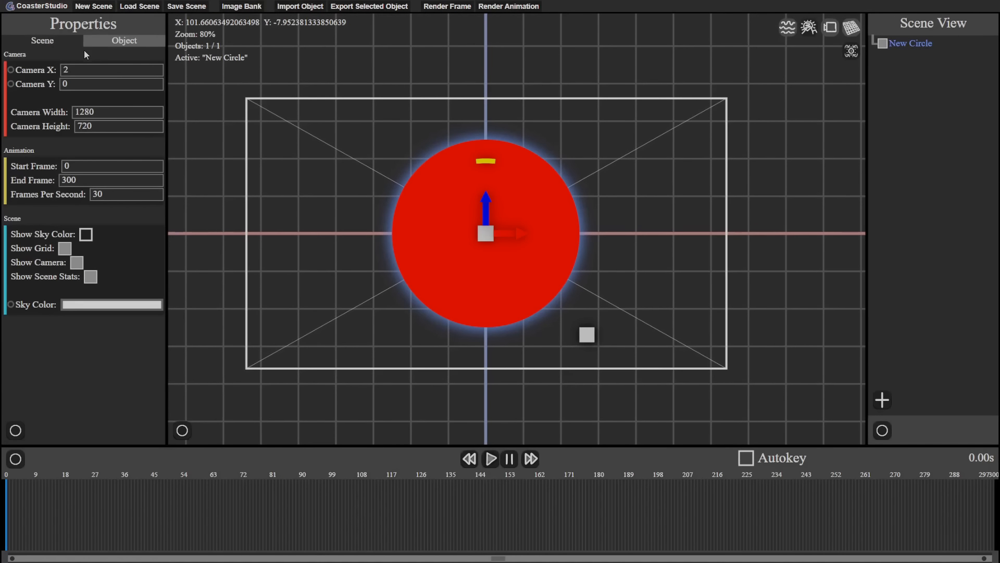
Name the circle 'Hello World' in the Object tab and keep its type as Circle.
click(124, 40)
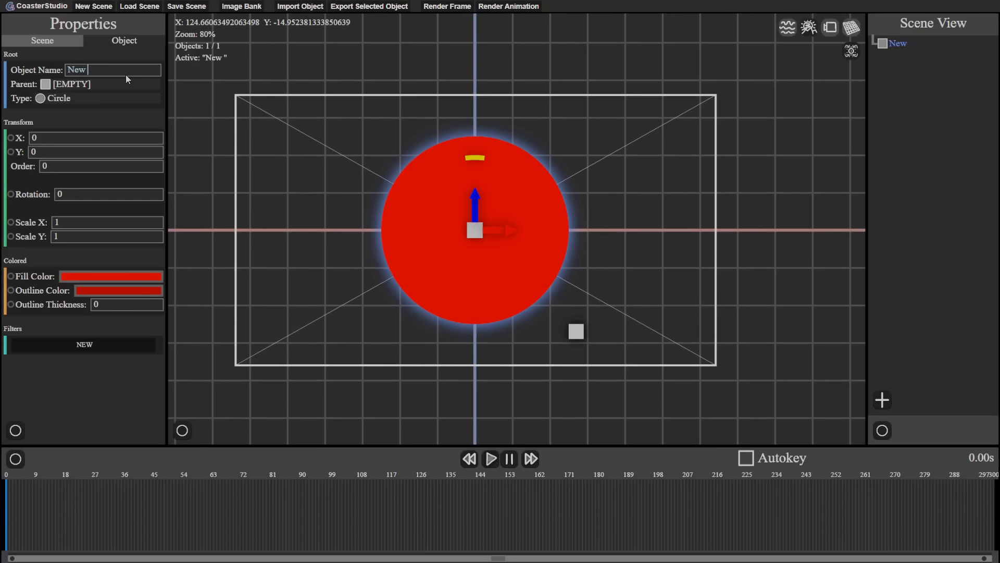
text(Hello World)
click(108, 194)
text(290)
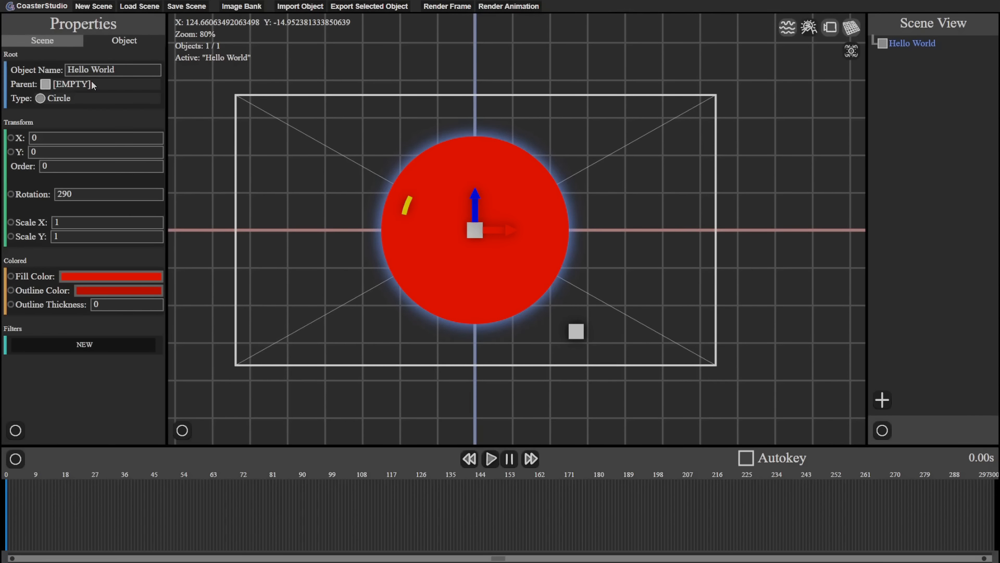
mouse_move(61, 96)
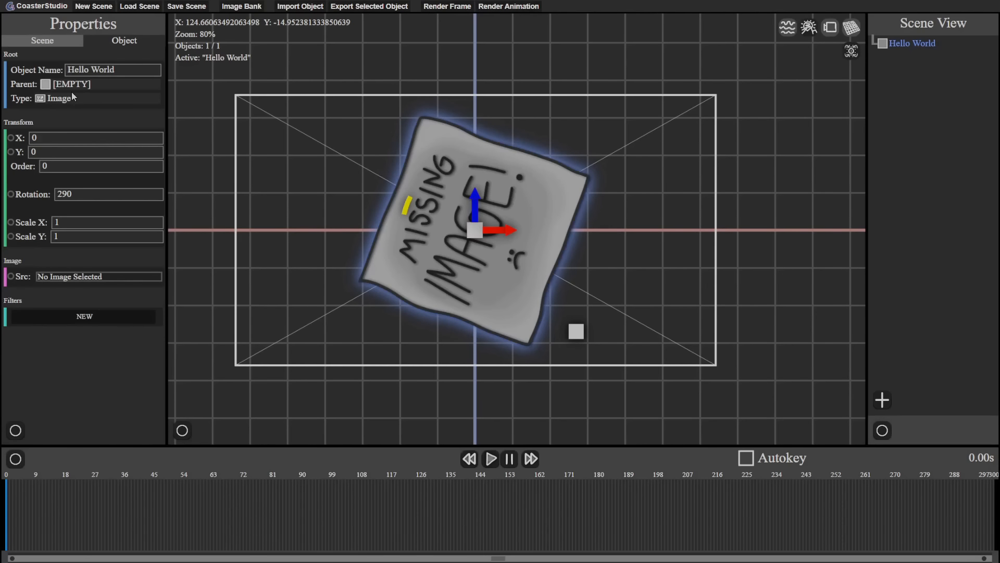
click(57, 97)
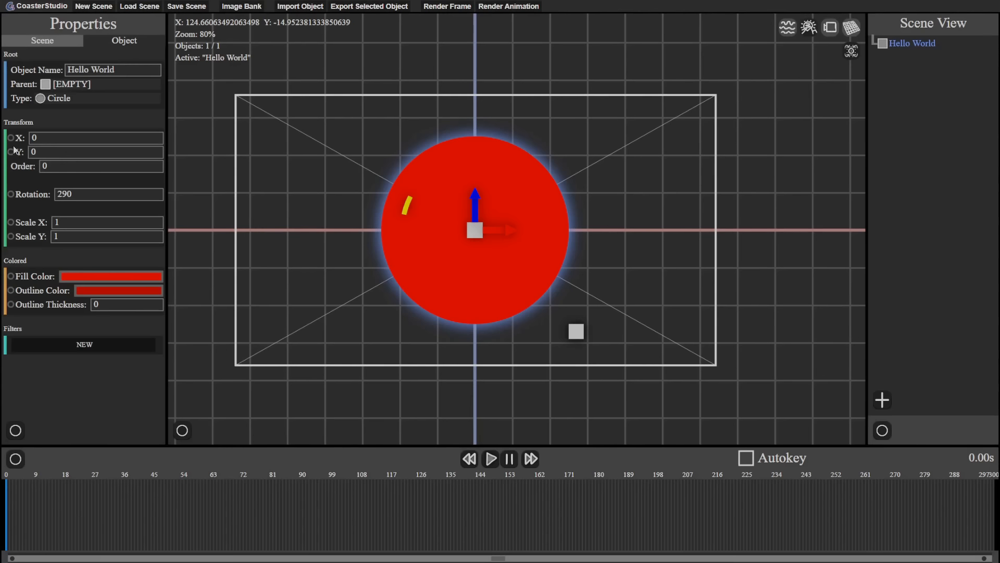
click(108, 194)
text(0)
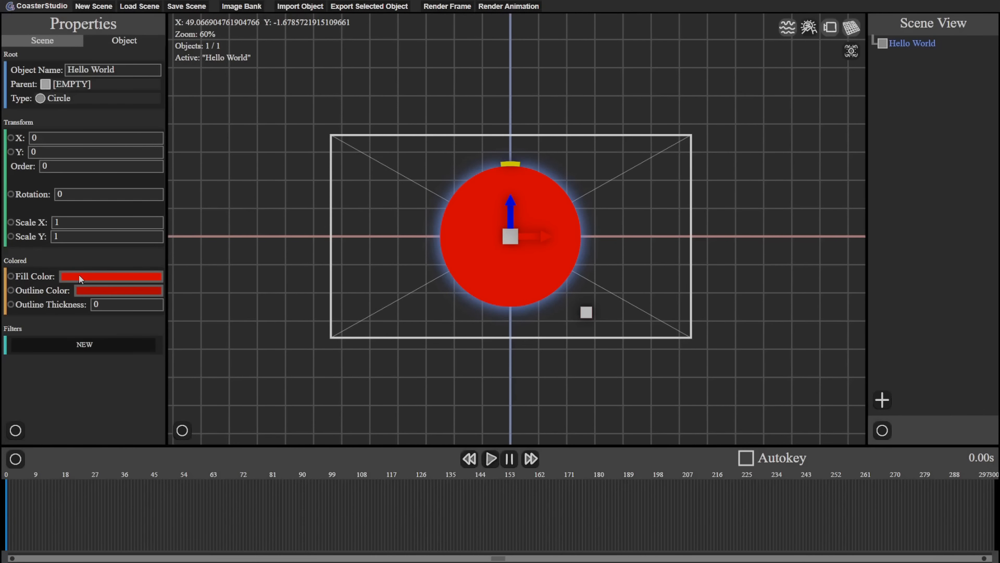
Try a pink fill on the circle and save pink and green colour swatches.
click(111, 275)
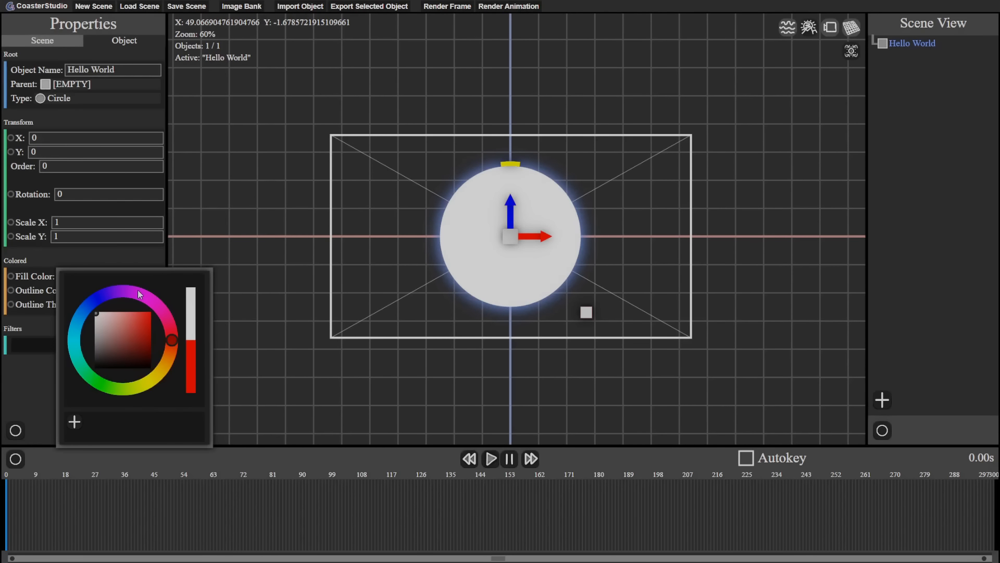
click(146, 302)
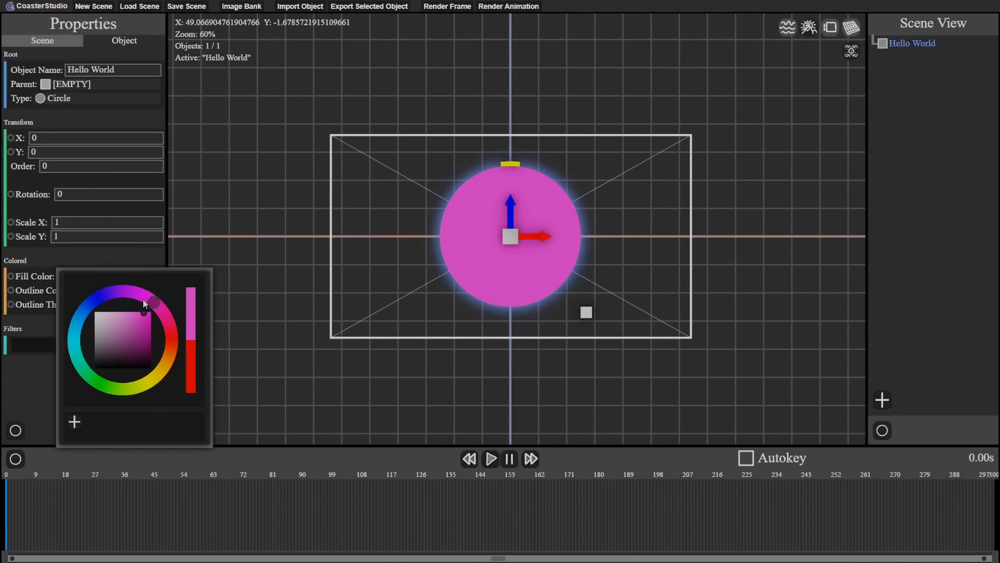
click(100, 295)
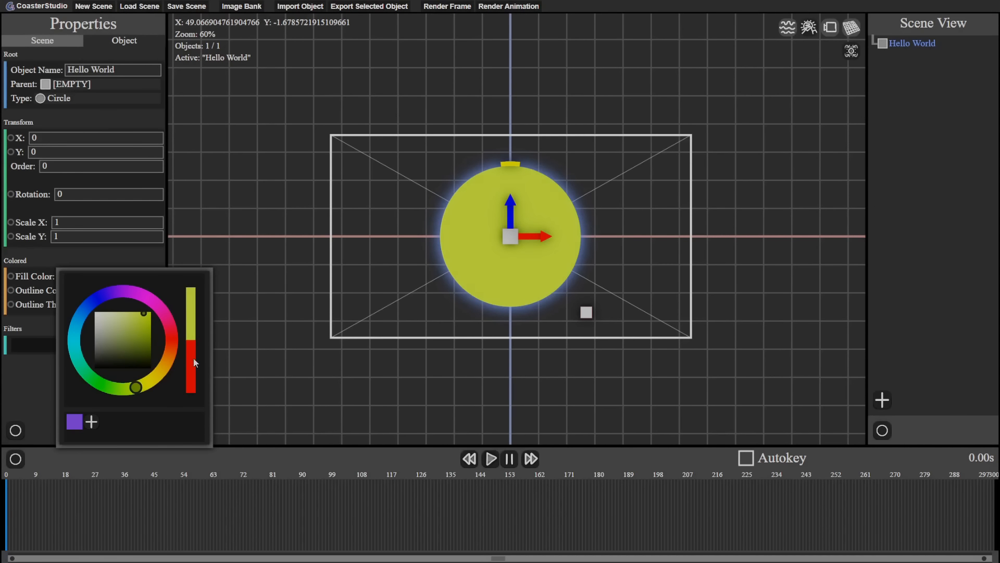
mouse_move(106, 378)
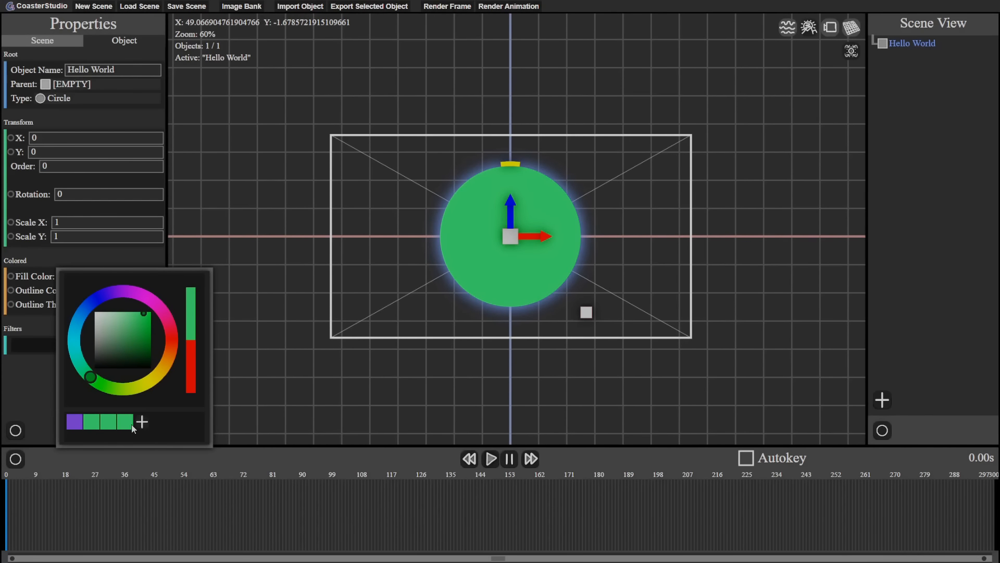
click(142, 421)
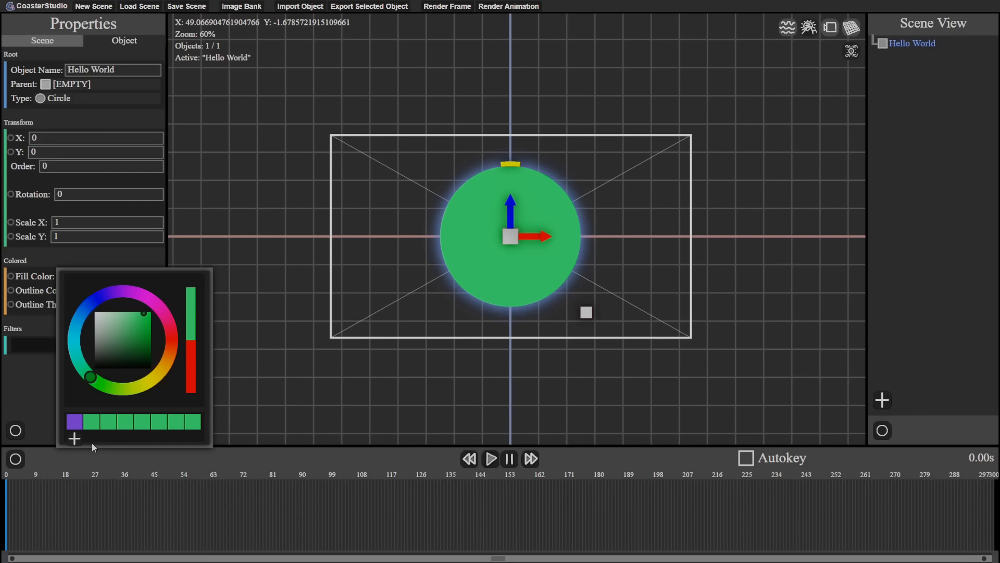
click(74, 438)
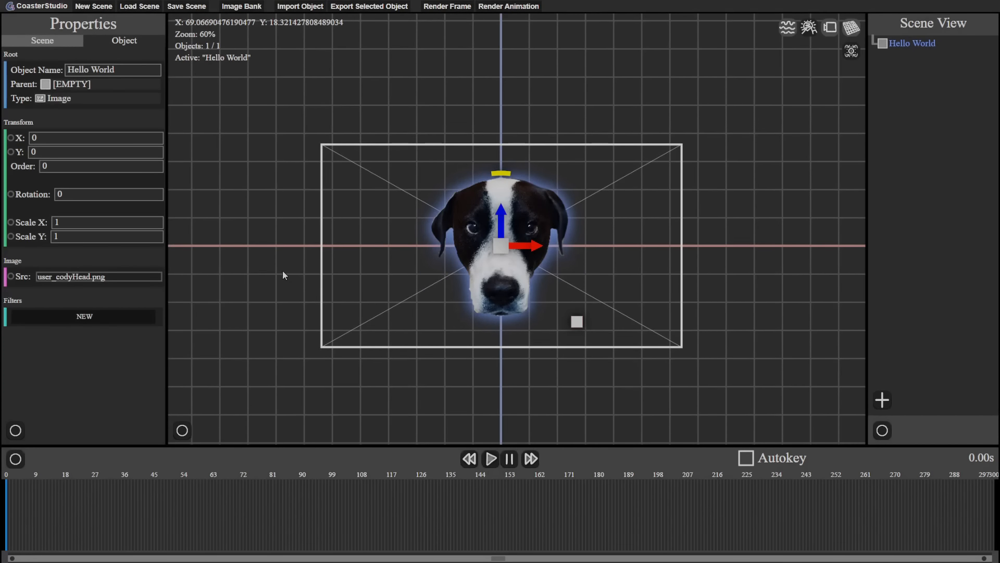
Add a blur filter to the dog head image with value 55.
click(83, 316)
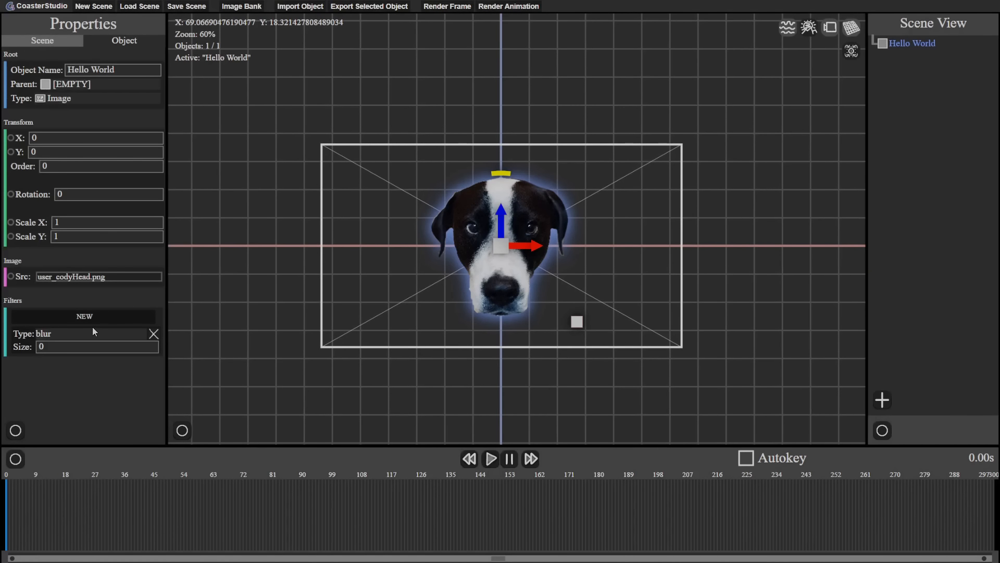
click(45, 333)
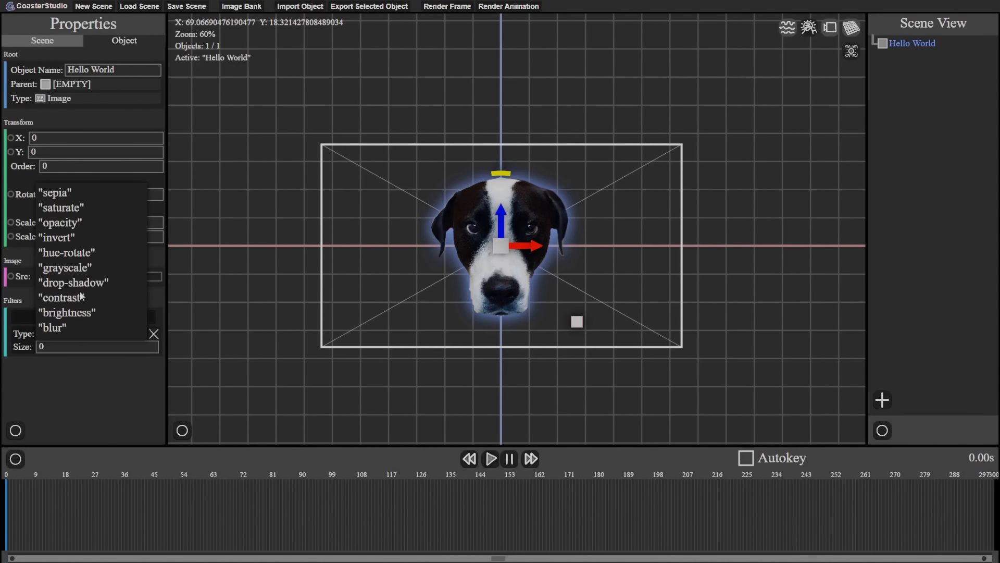
click(52, 326)
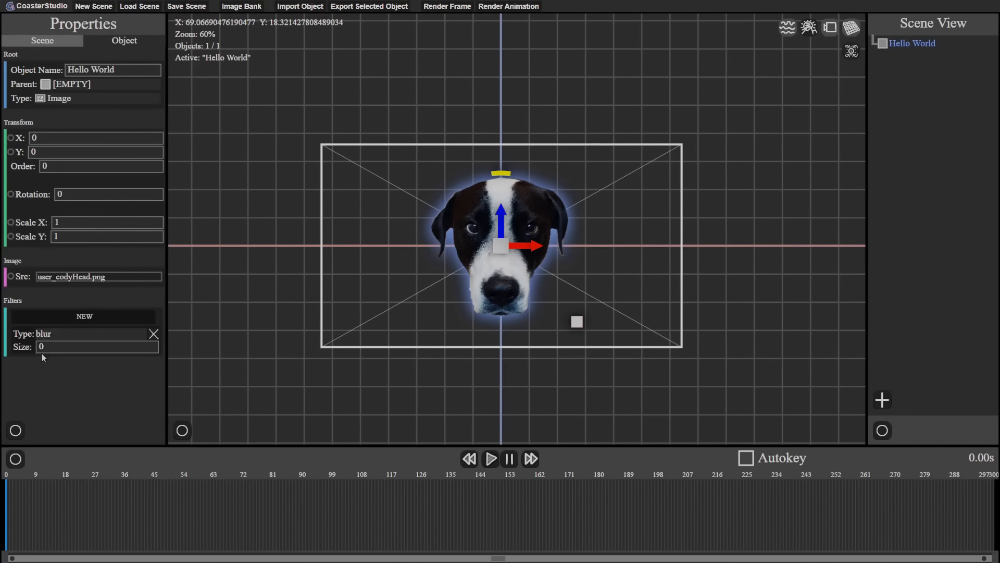
text(55)
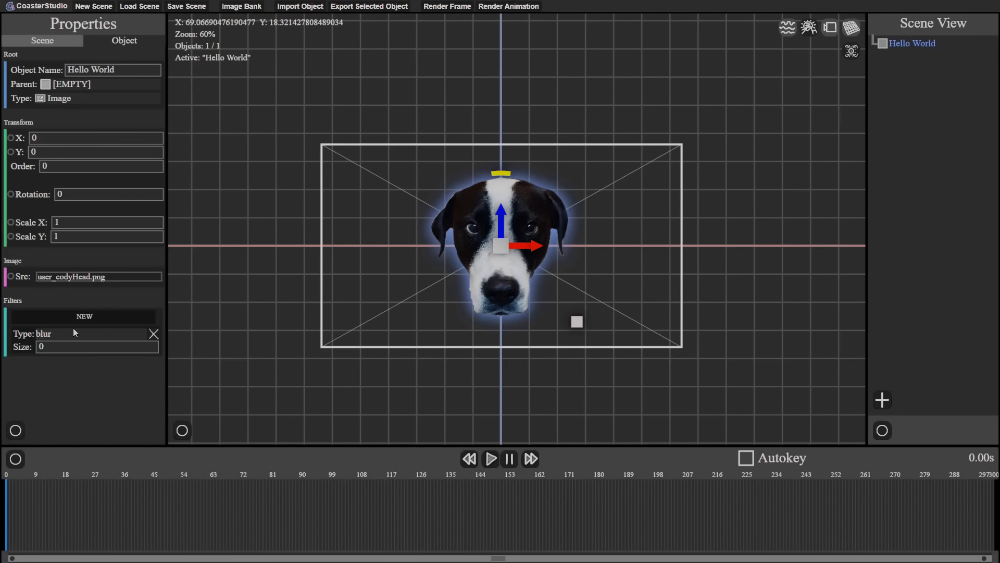
Switch the filter to hue-rotate and add another new filter.
click(42, 333)
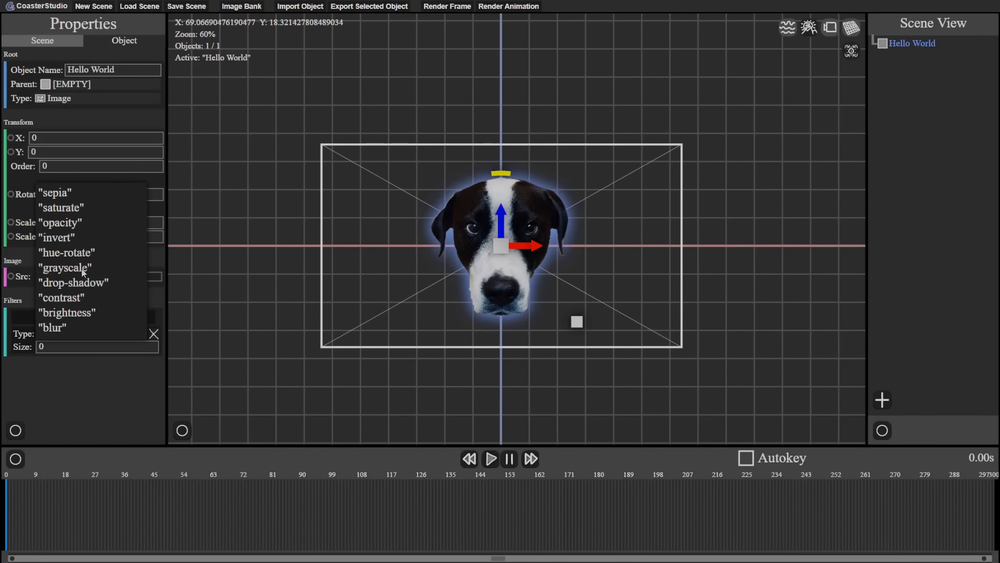
click(66, 252)
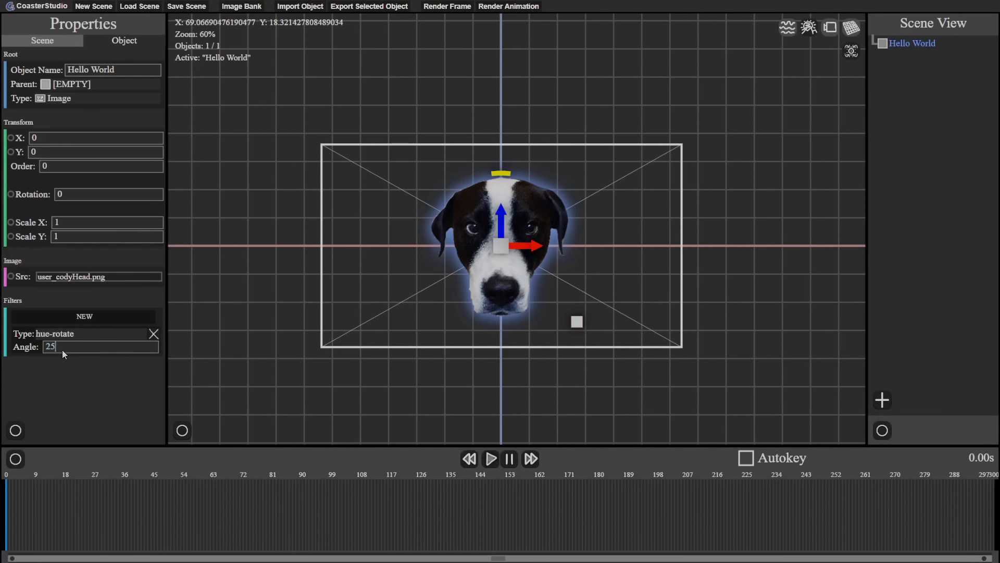
scroll(up, 3)
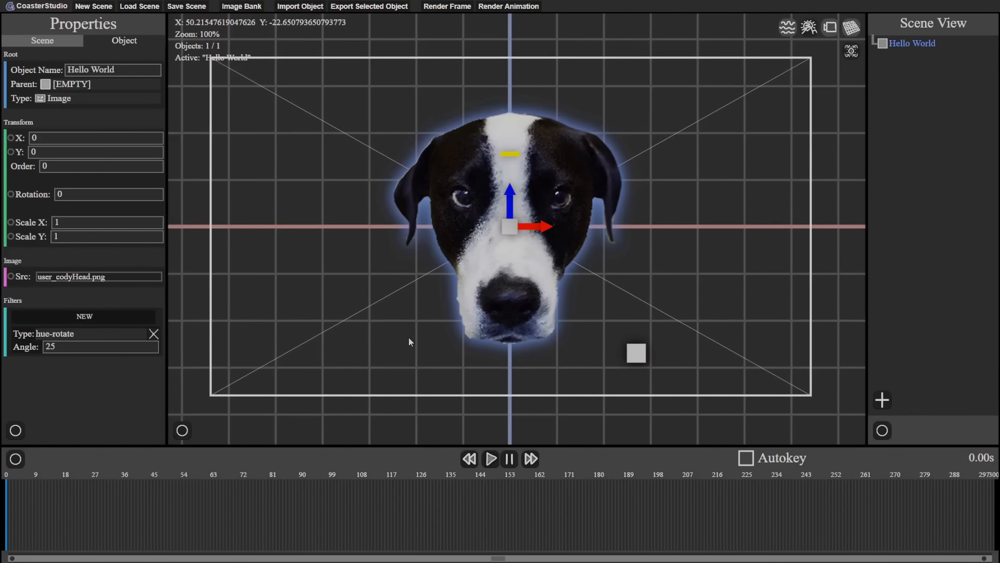
click(84, 315)
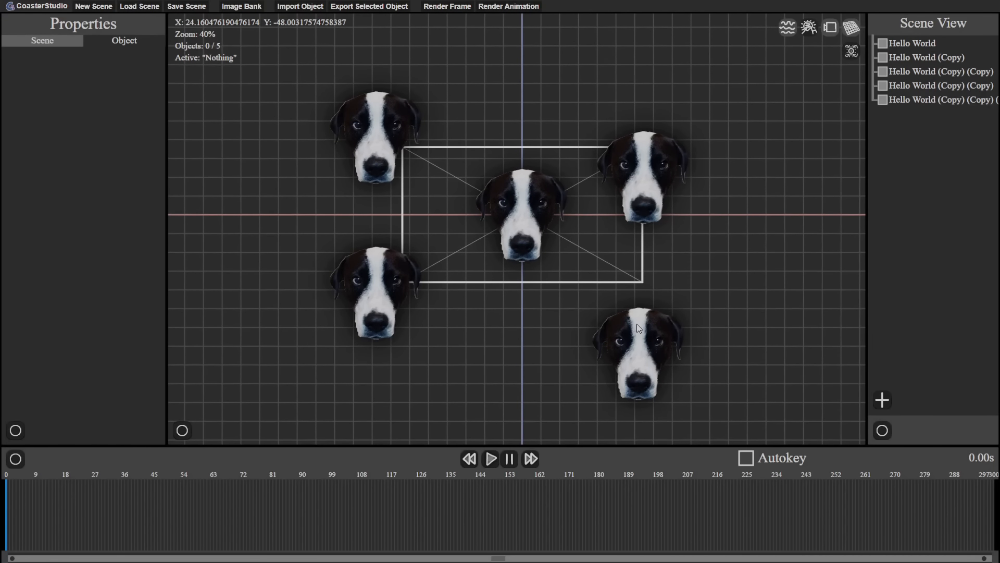
Keep only the Hello World dog head, scaled to 1.333 with a drop-shadow filter.
click(643, 172)
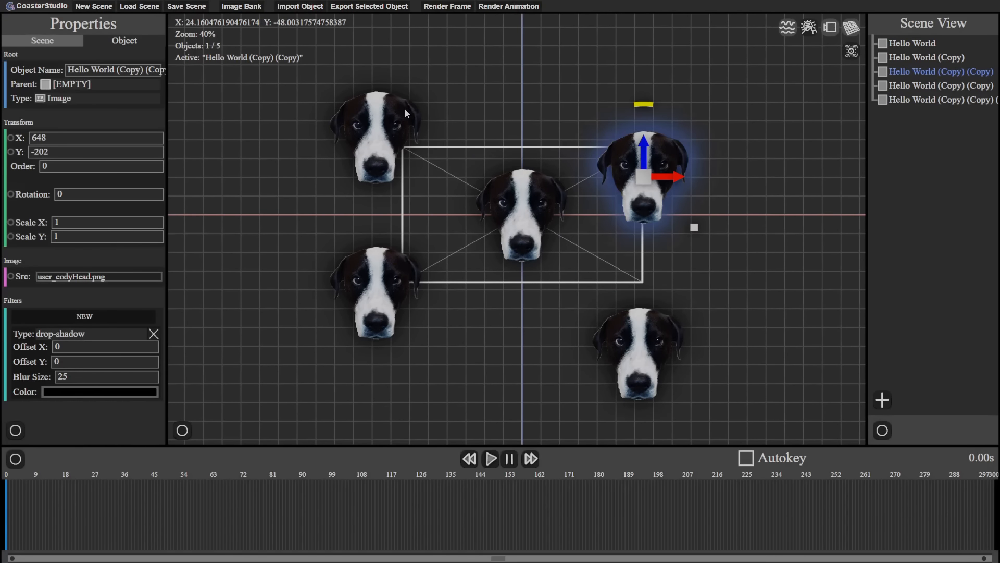
click(926, 57)
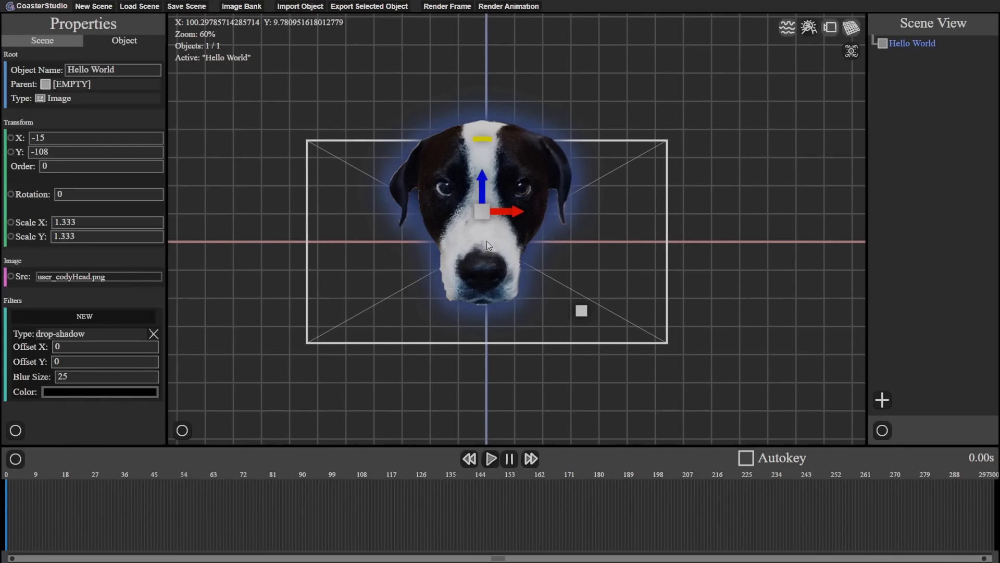
mouse_move(503, 215)
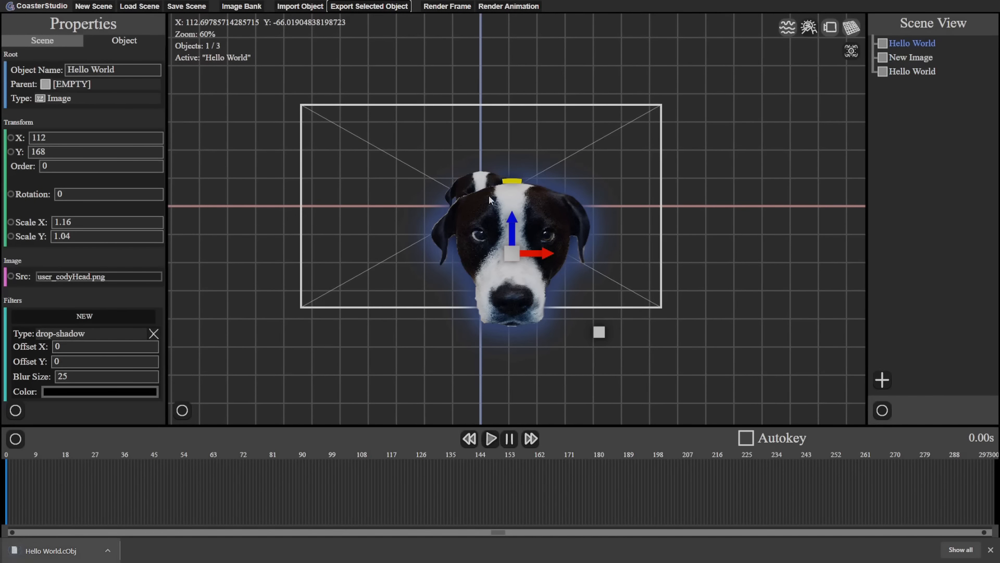
Deselect all objects and render the five-object dog-head scene as an animation.
click(909, 58)
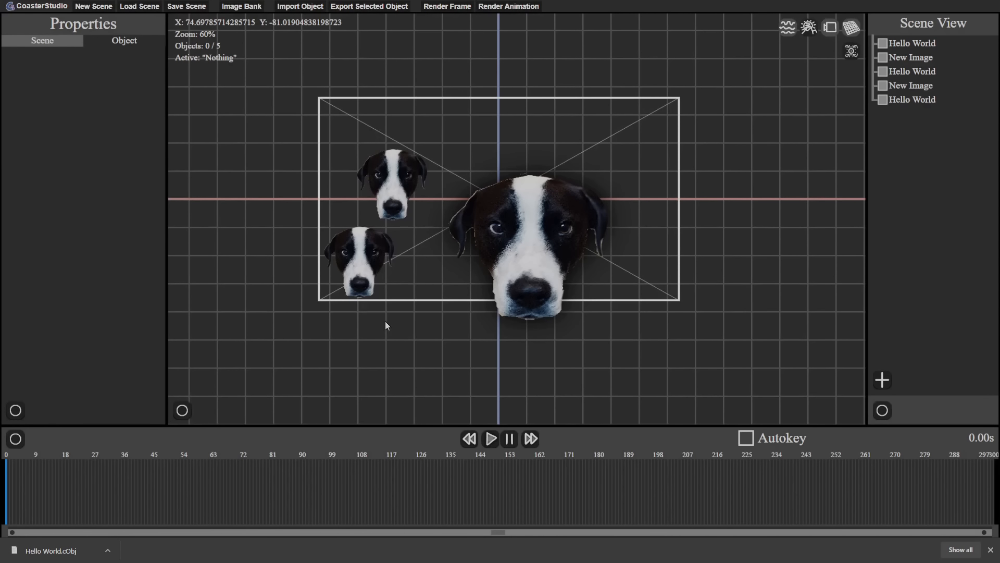
mouse_move(445, 74)
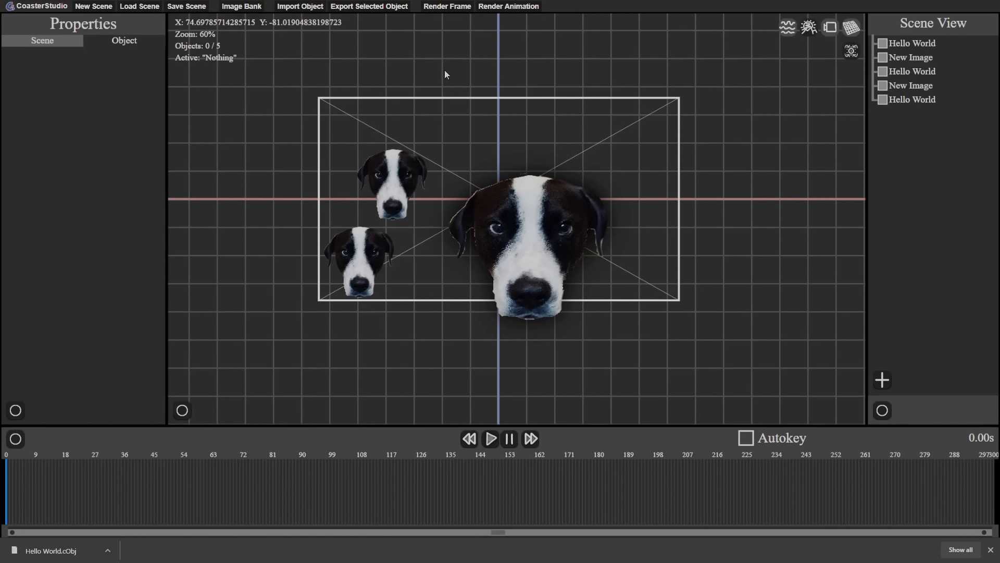
mouse_move(540, 71)
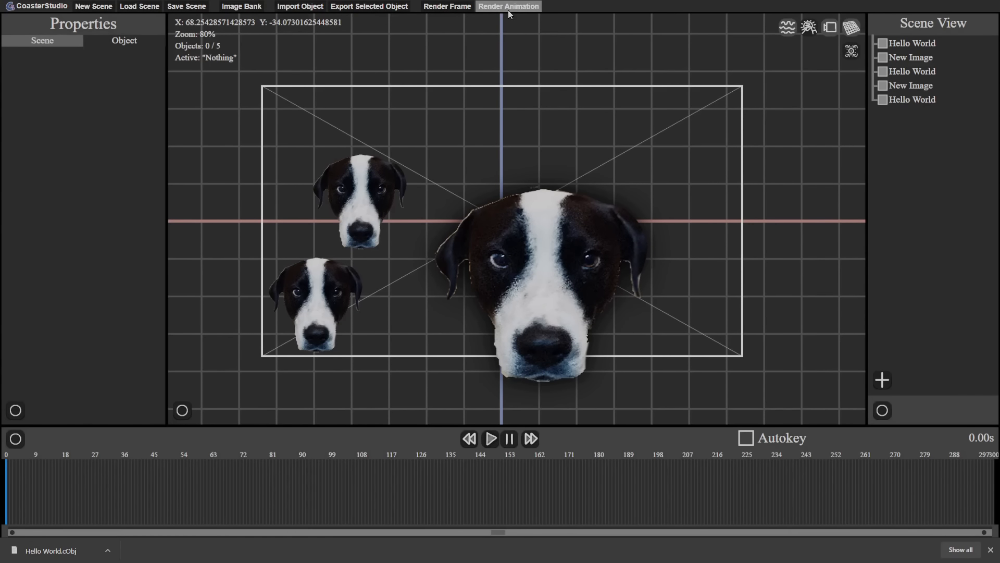
click(509, 6)
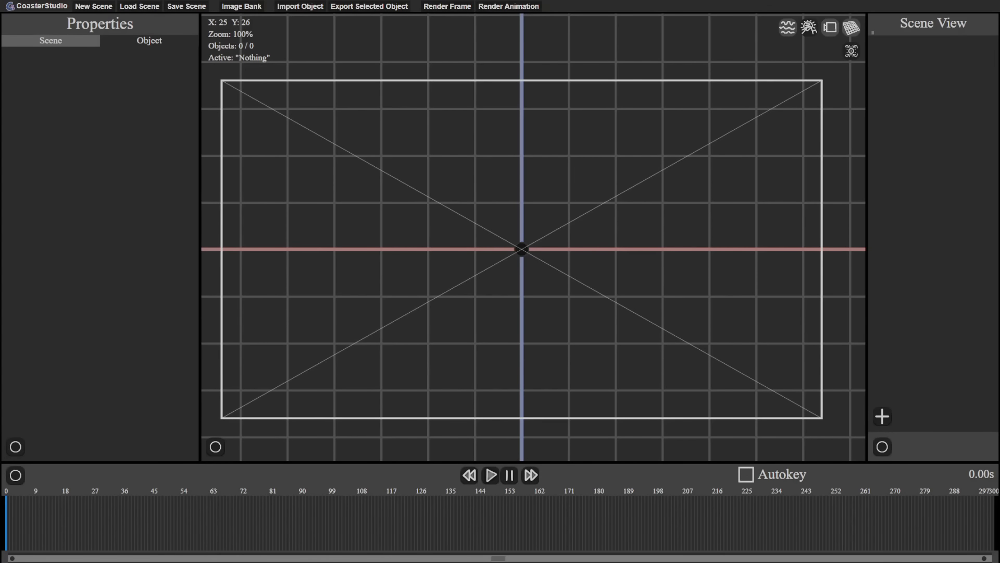
click(446, 6)
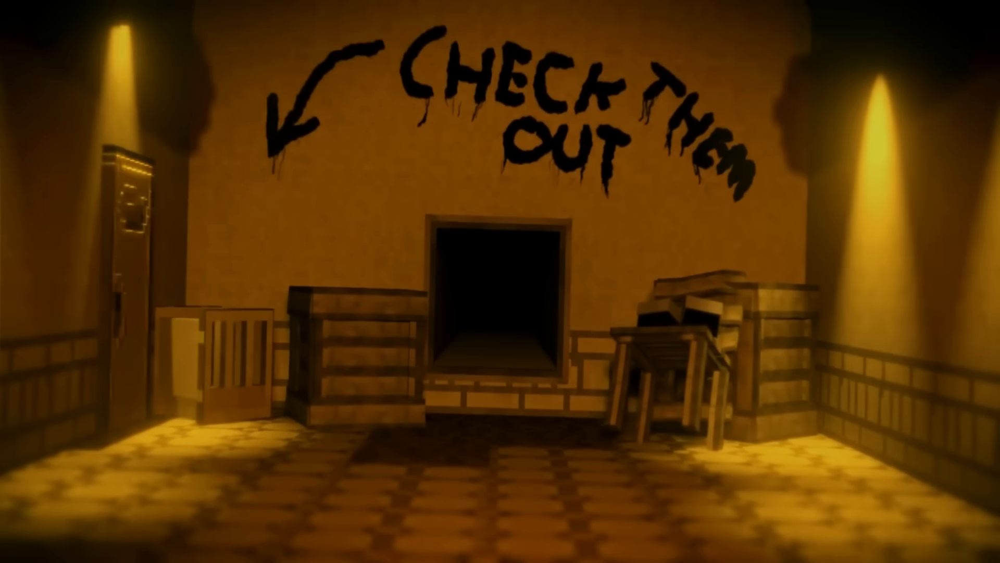
mouse_move(500, 282)
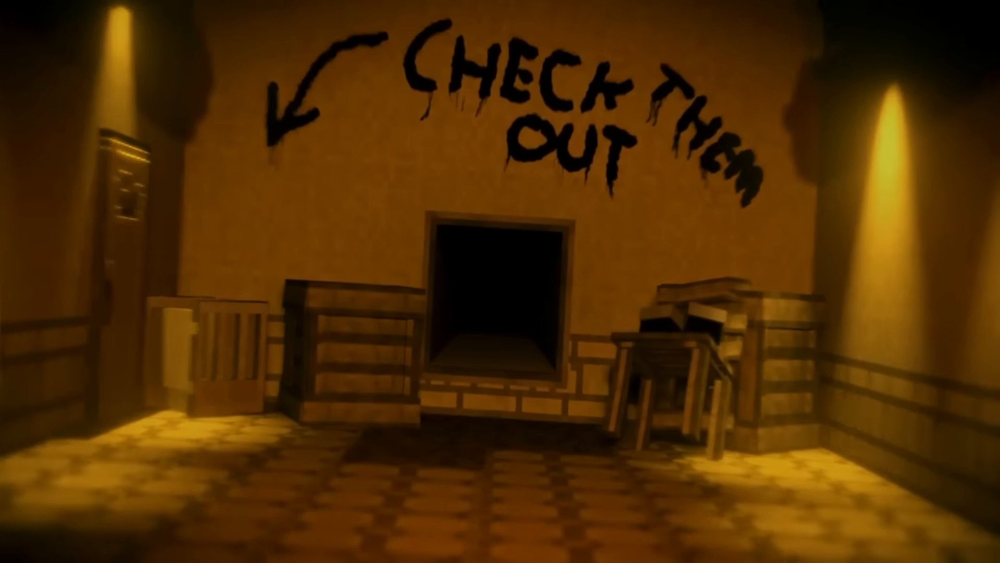